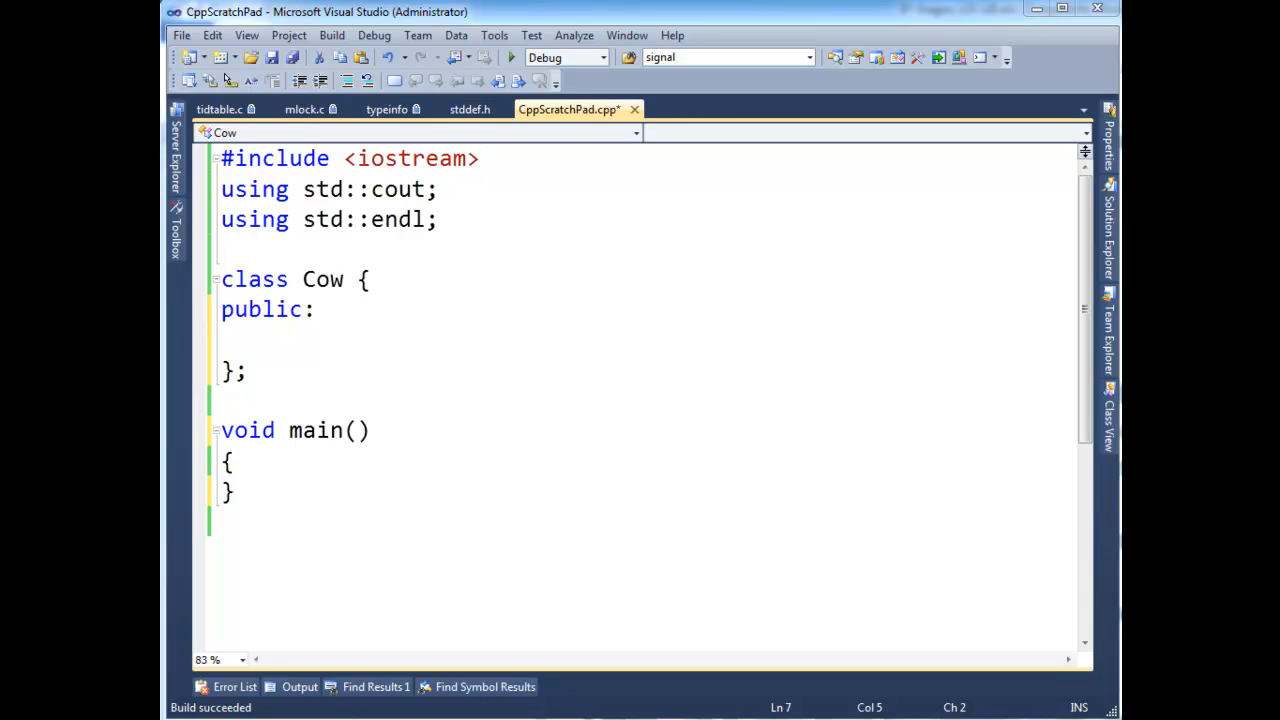
mouse_move(368, 548)
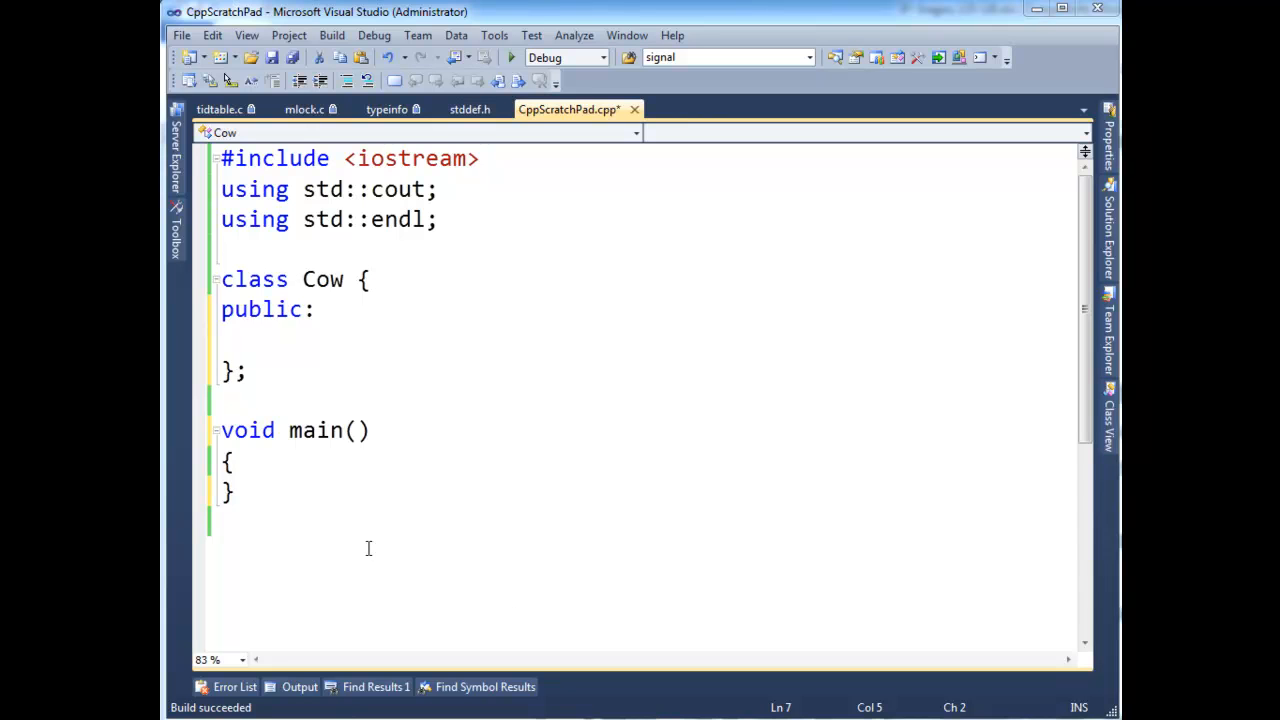
- Declare const int MY_VALUE = 5; inside main as a const example
type("c")
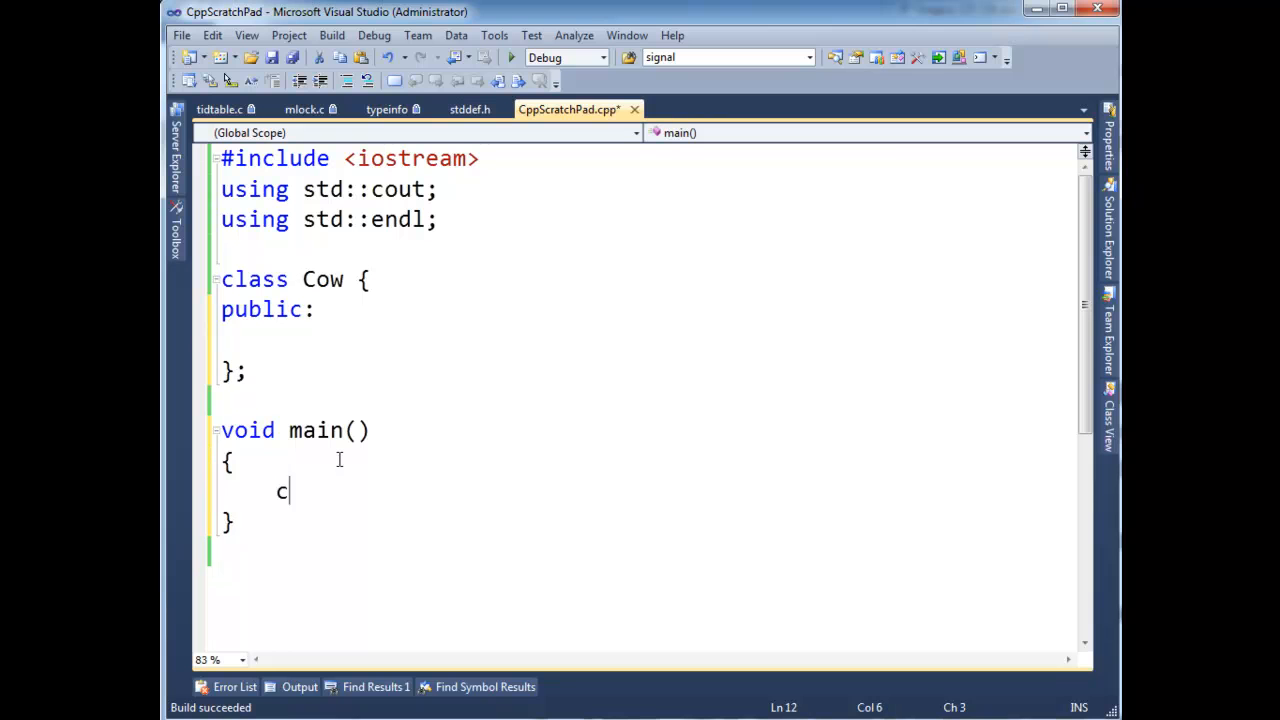
type("onst")
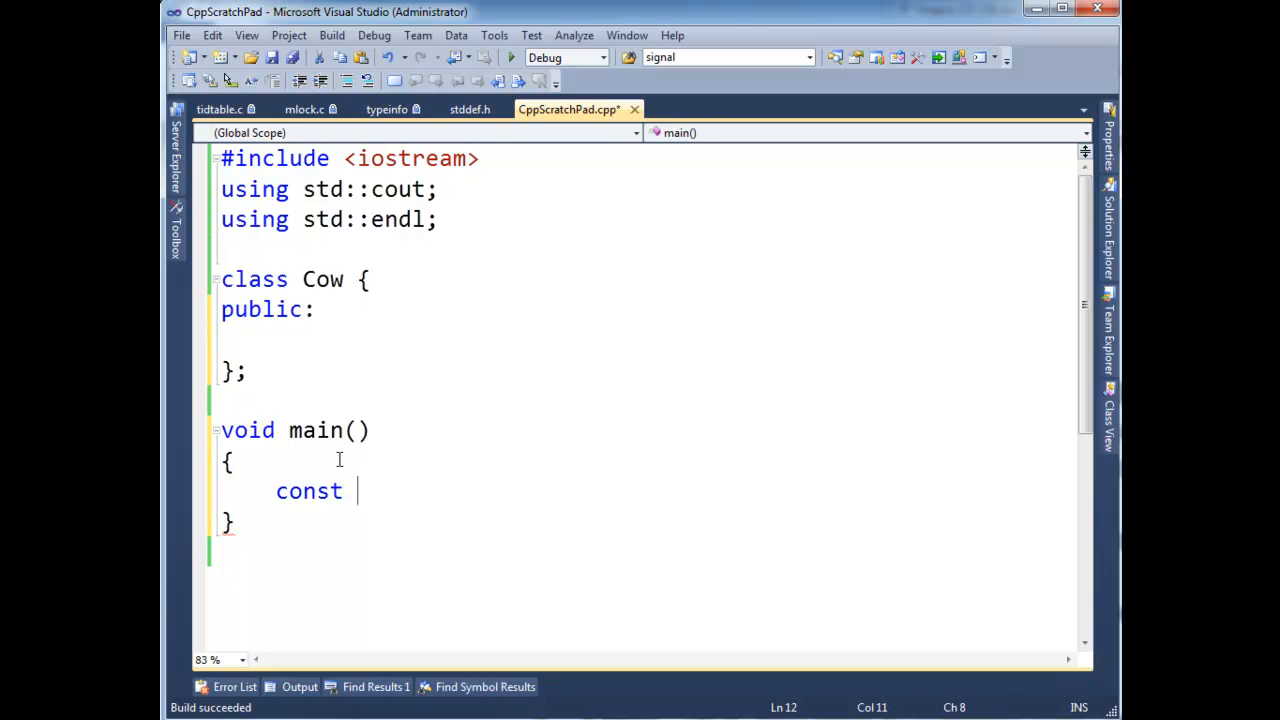
type("int my")
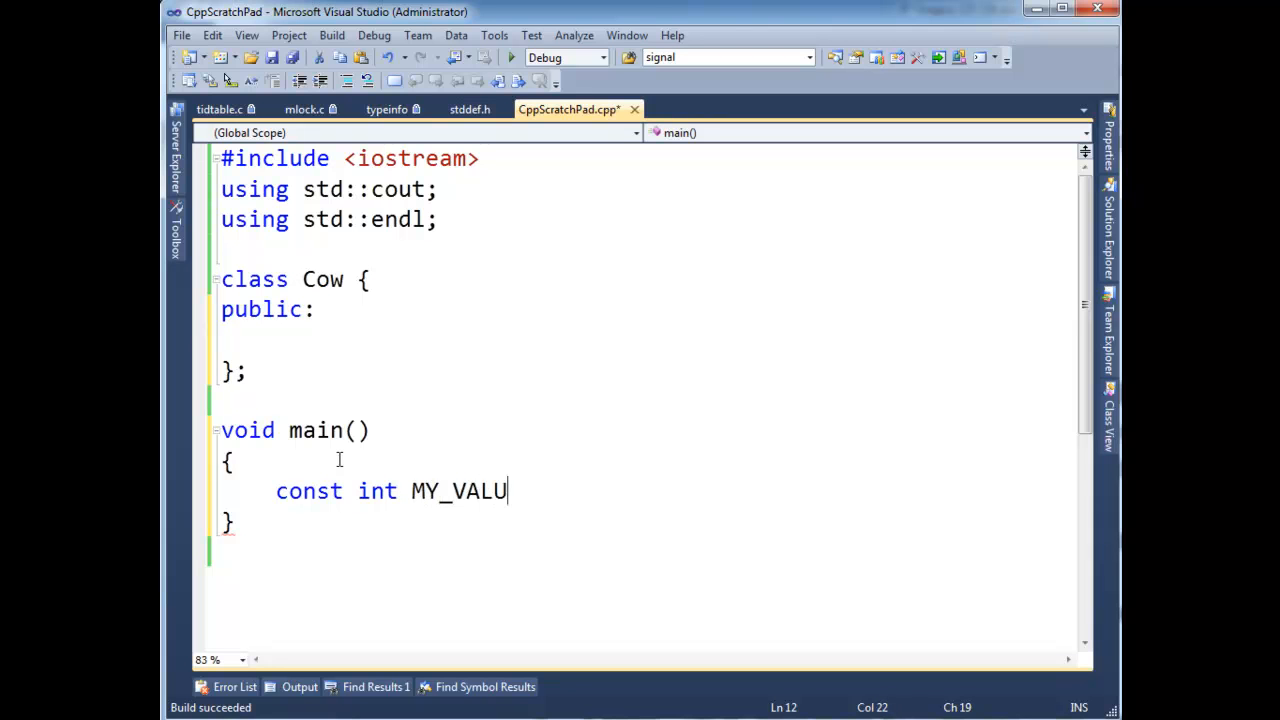
type("E = 5")
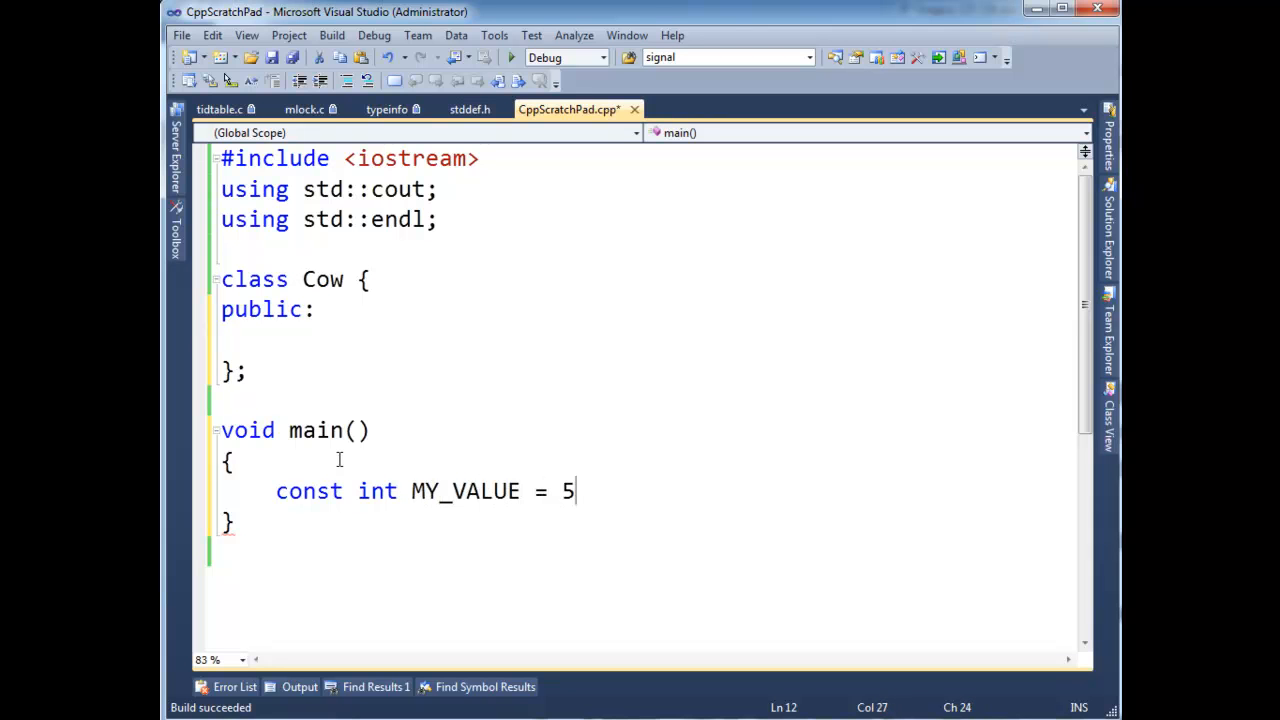
type(";")
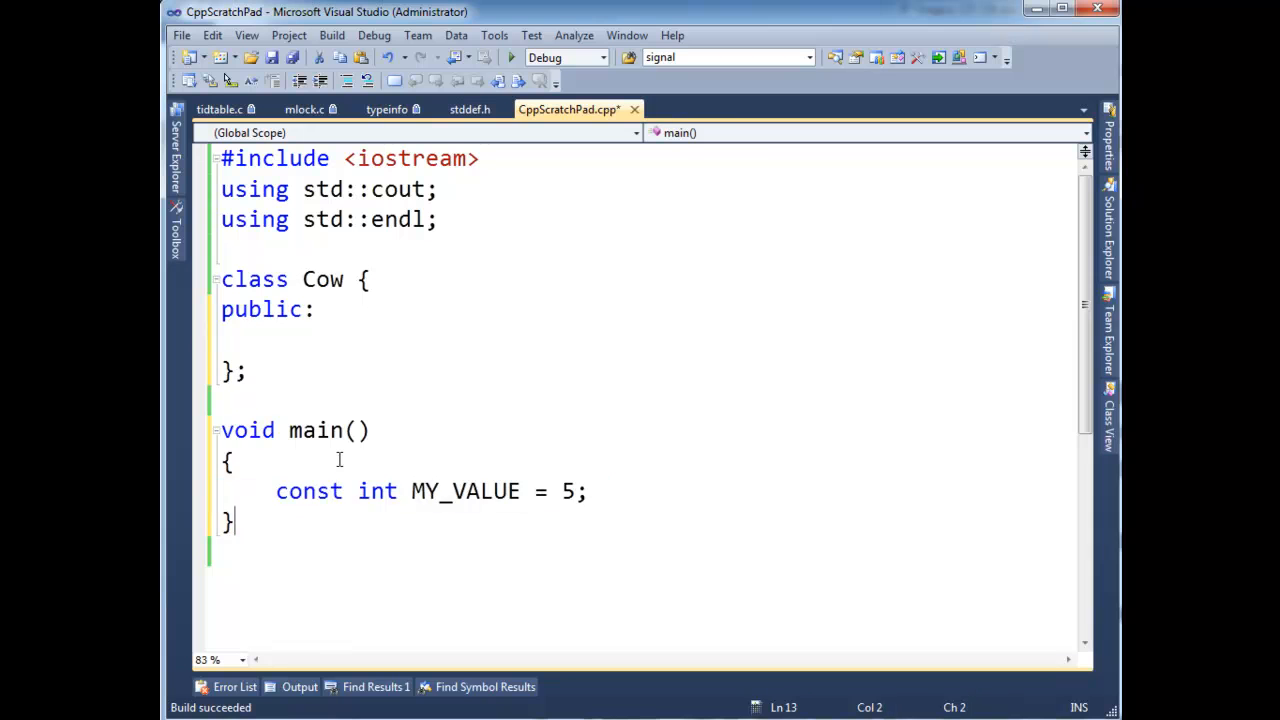
- Point out the int type, MY_VALUE name and value 5, then move the caret into the Cow class
left_click_drag(356, 492, 536, 492)
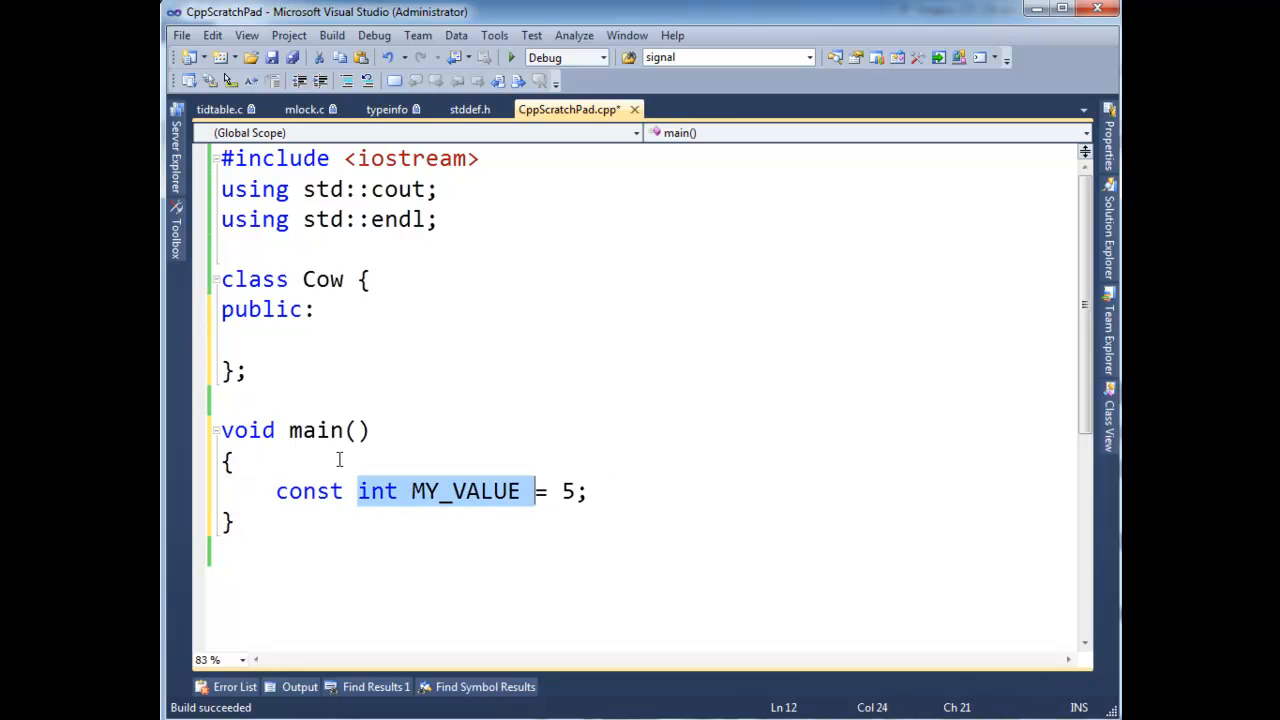
left_click(356, 492)
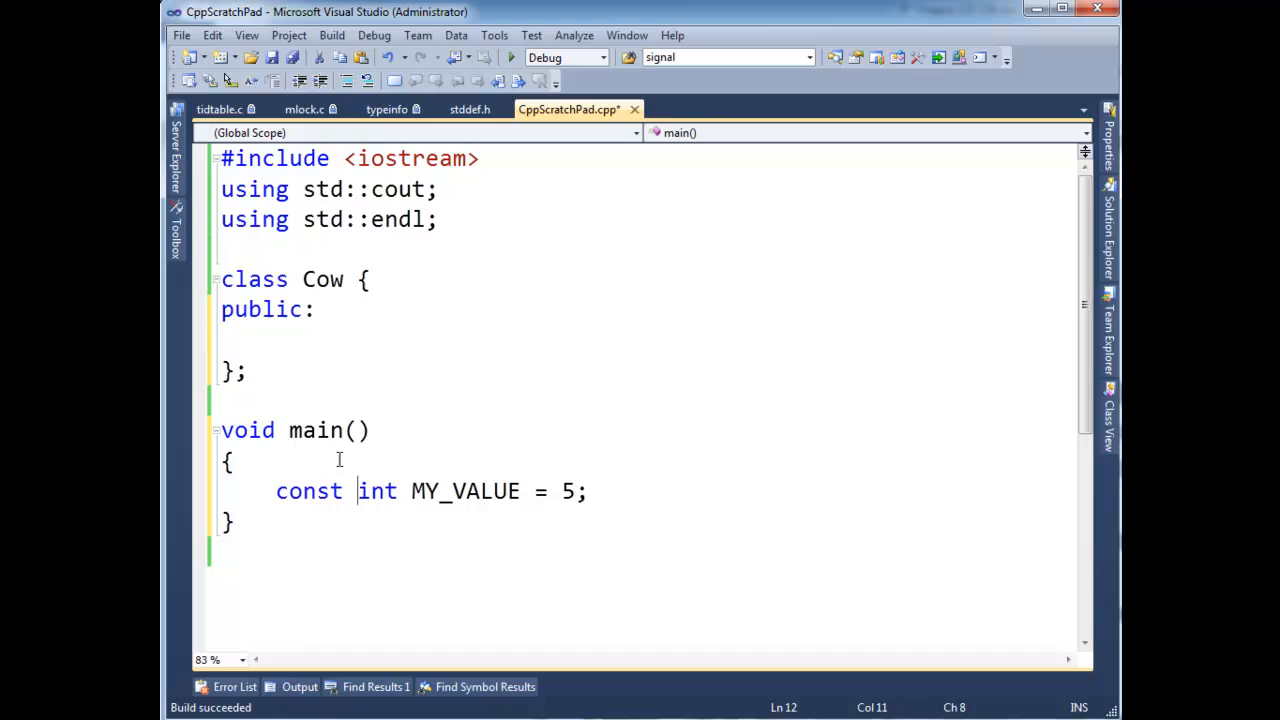
left_click(412, 492)
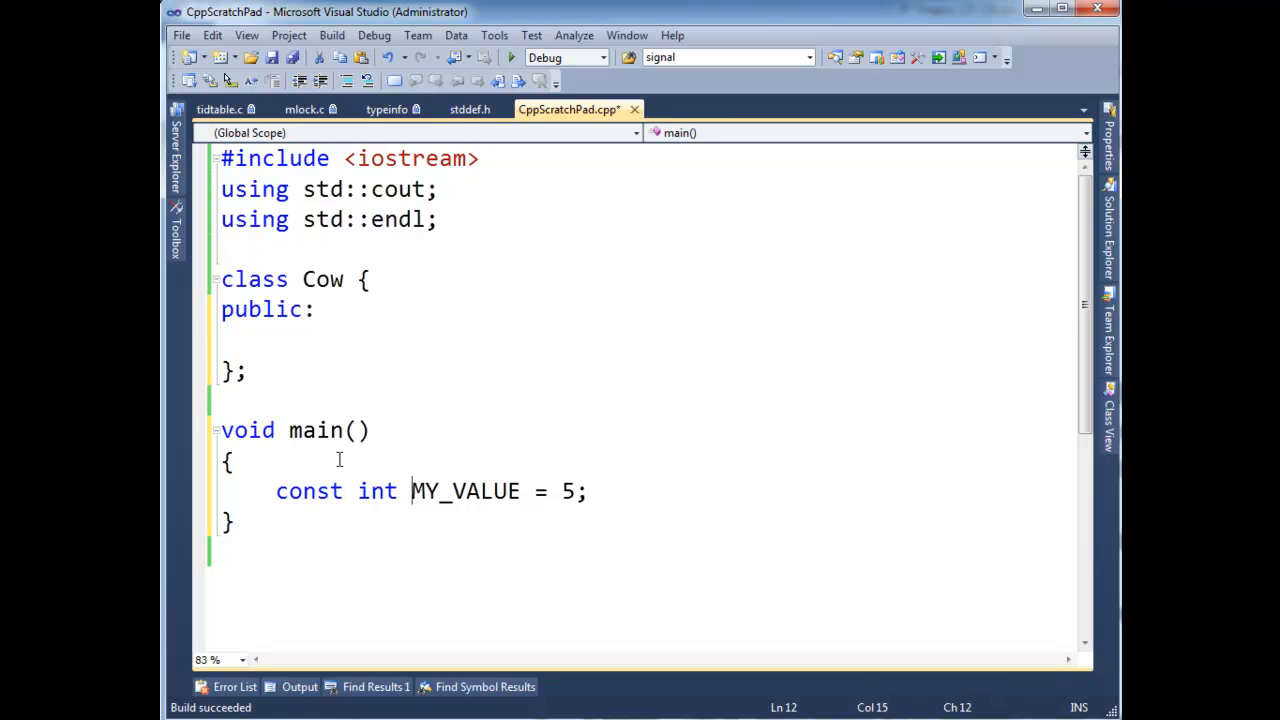
left_click(548, 492)
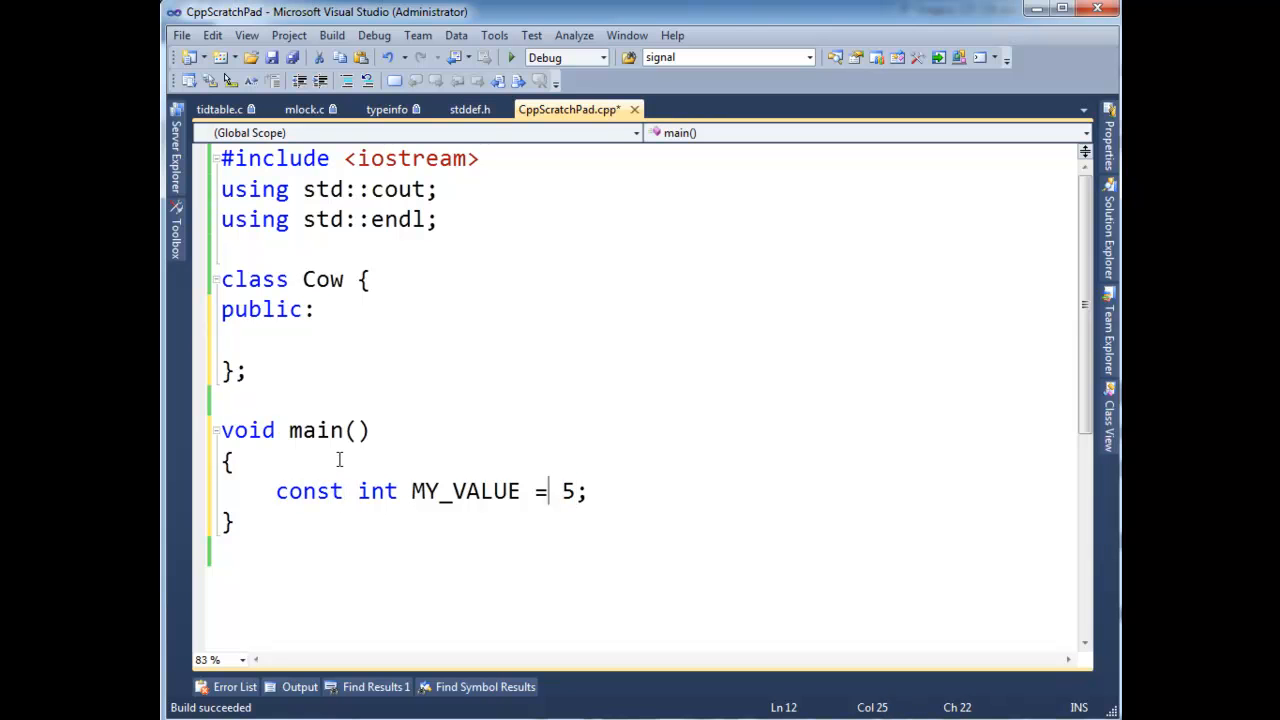
double_click(464, 492)
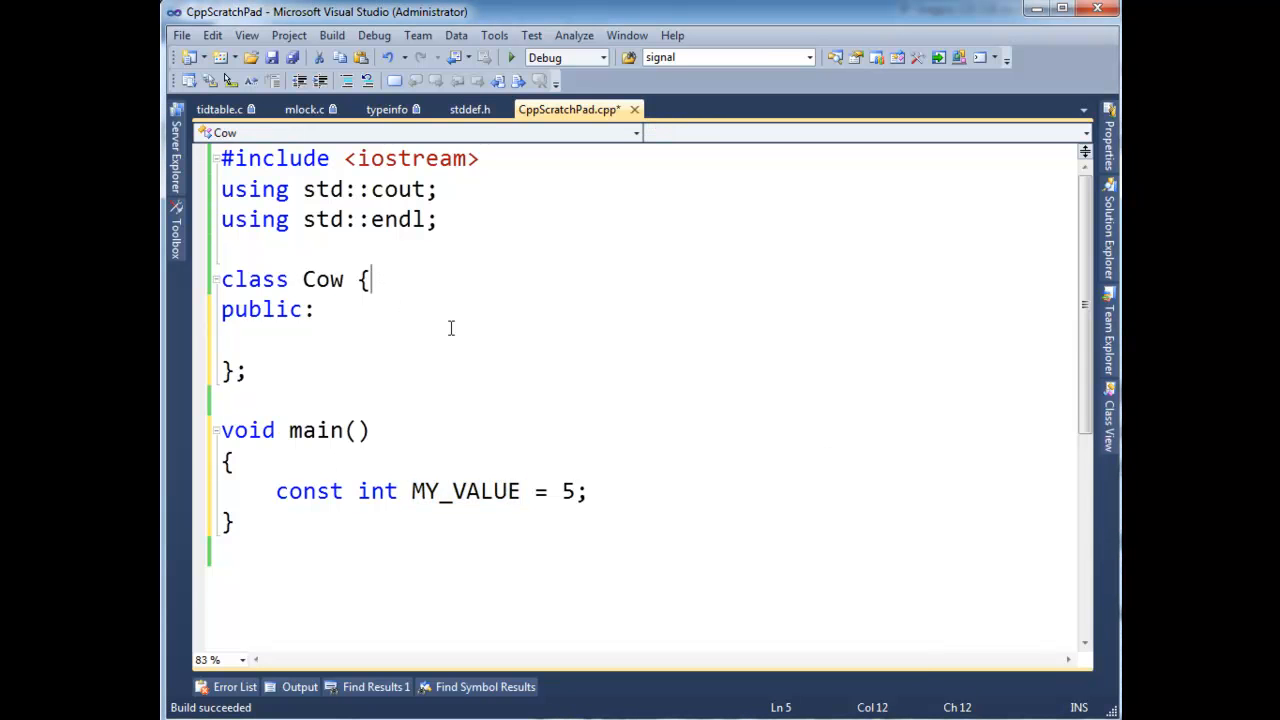
- Add a const int ID; member to the Cow class above public:
type("con")
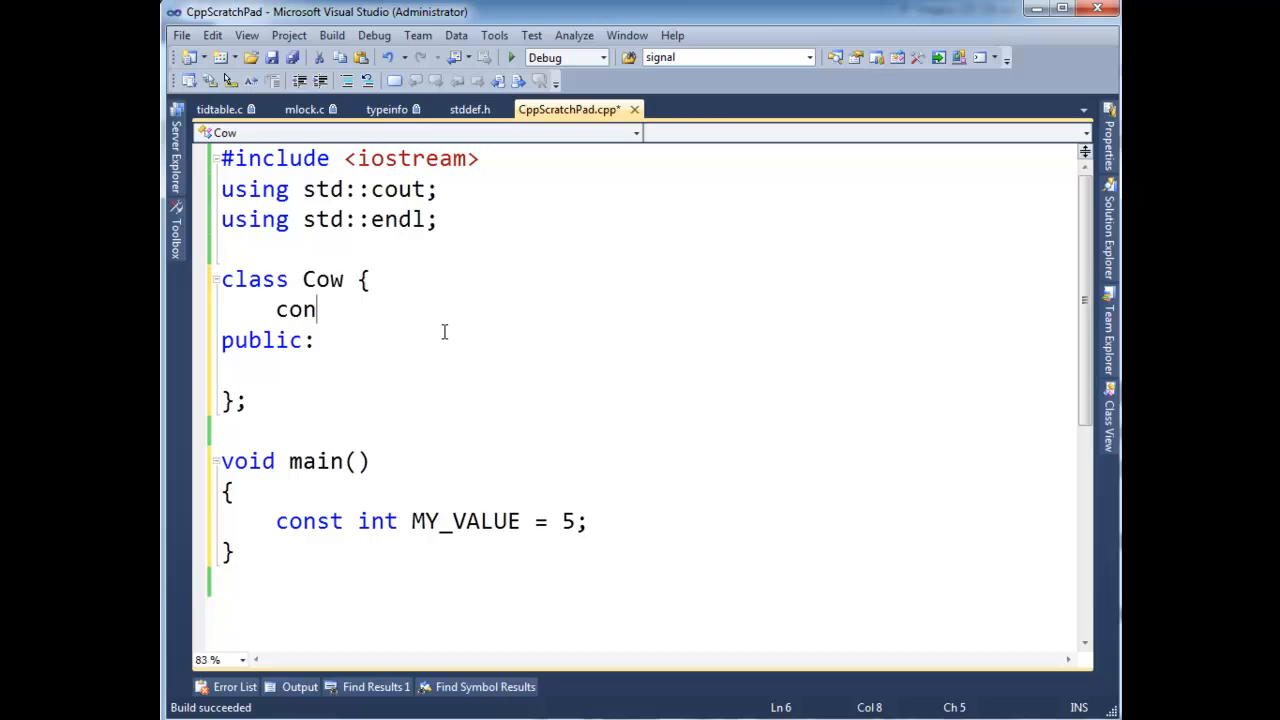
type("st")
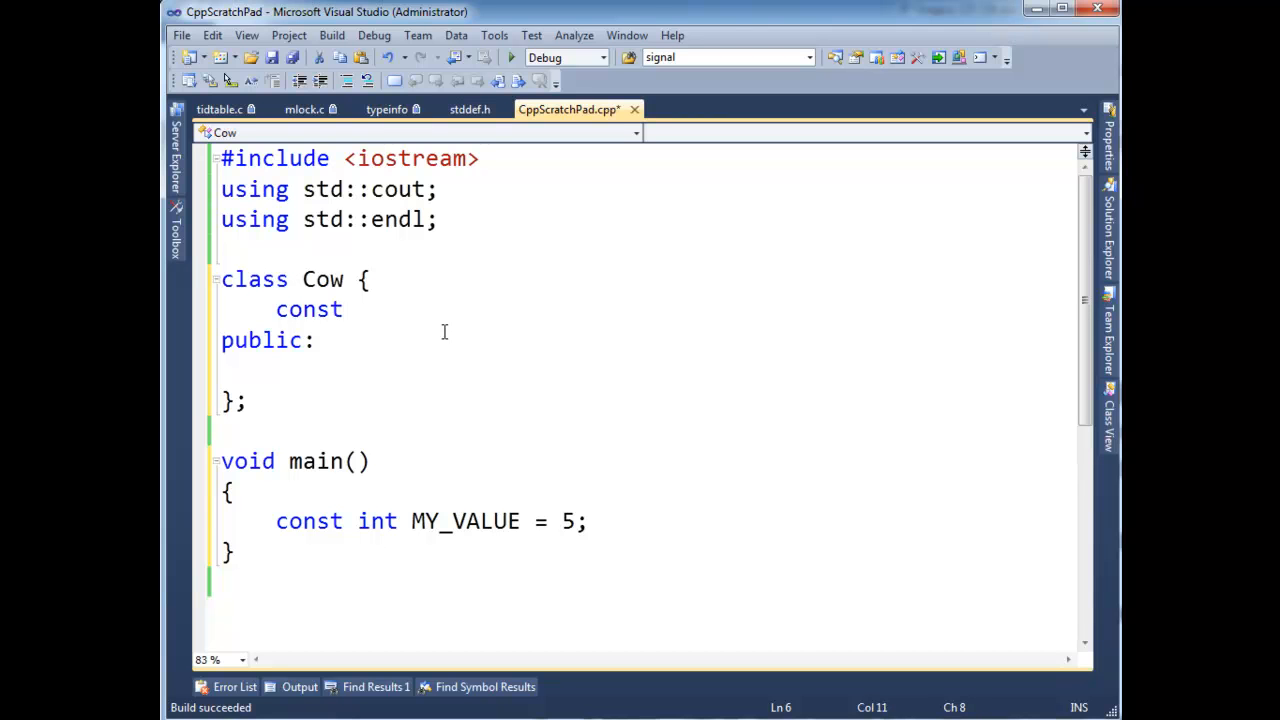
type("int ID")
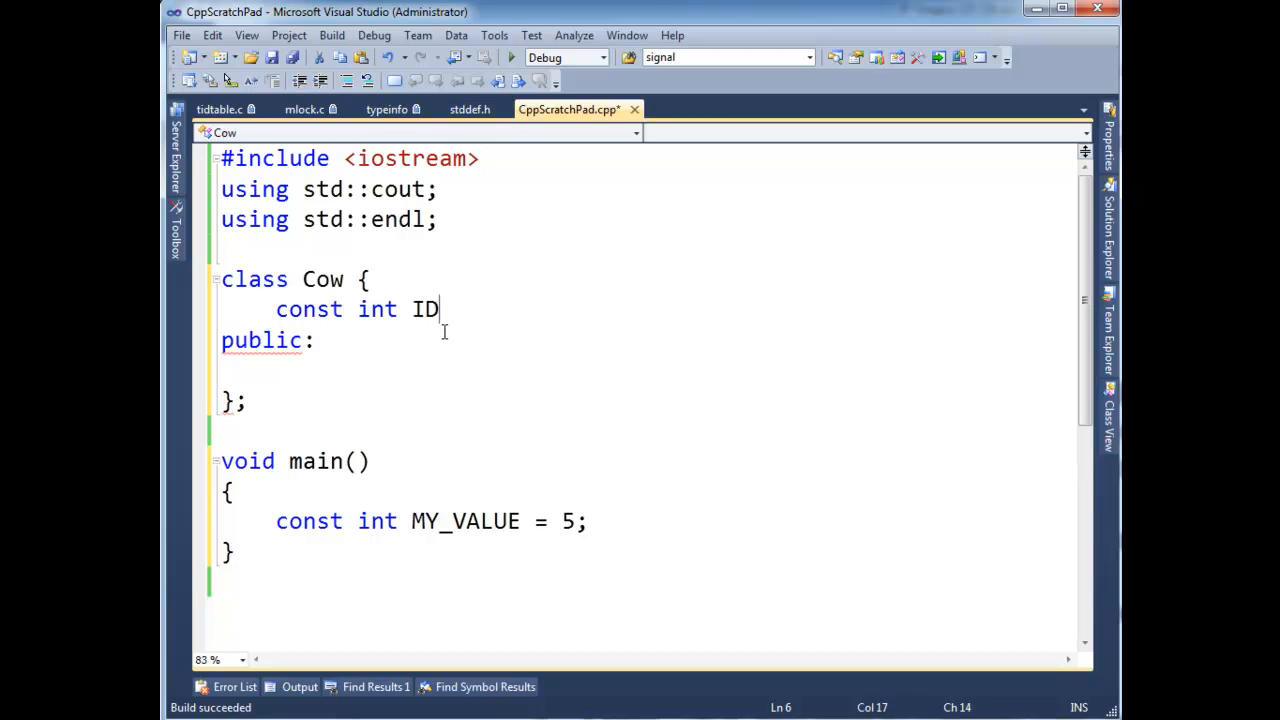
type(";")
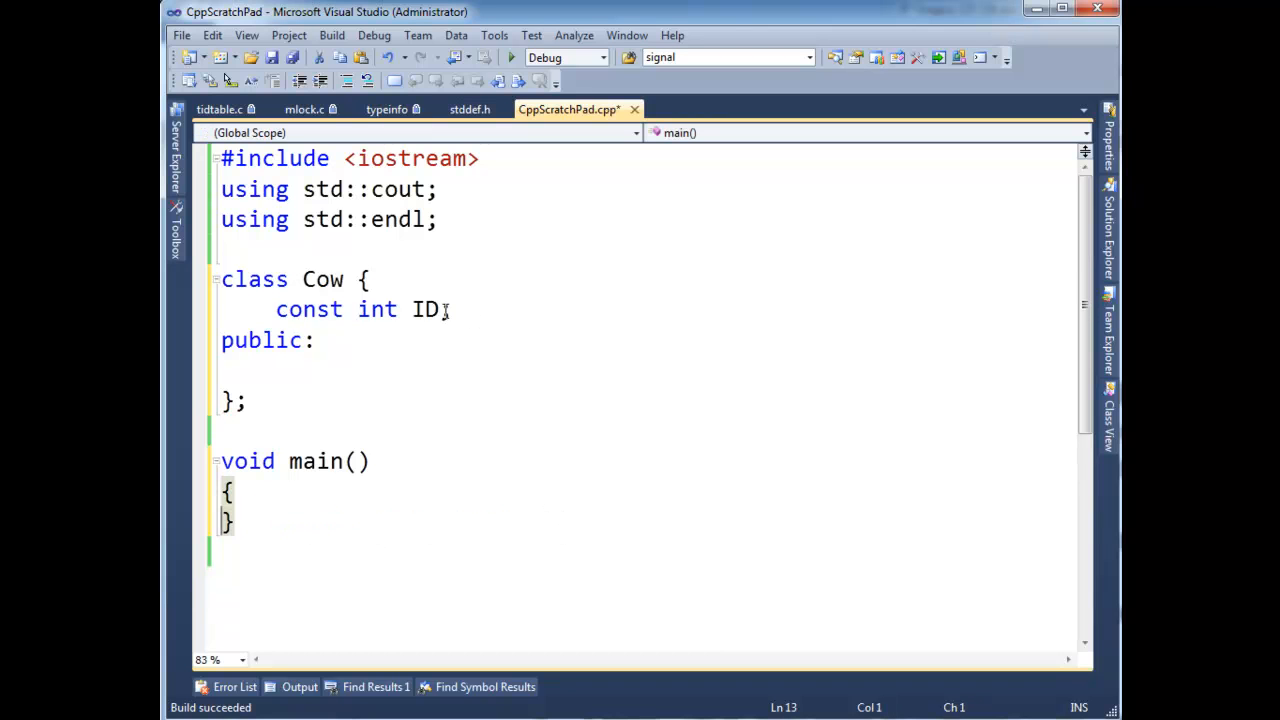
- Try an = 9 initializer on ID, save, then remove it so ID has no initial value
double_click(428, 308)
type(" = ")
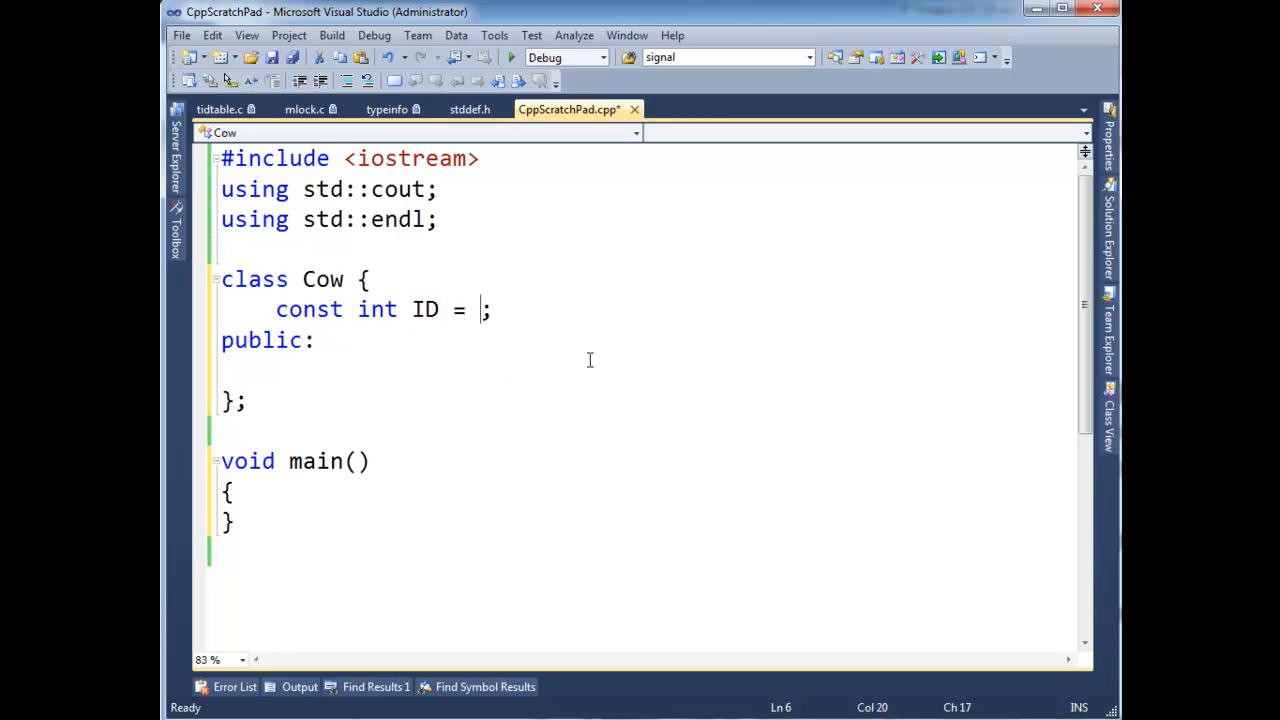
type("9")
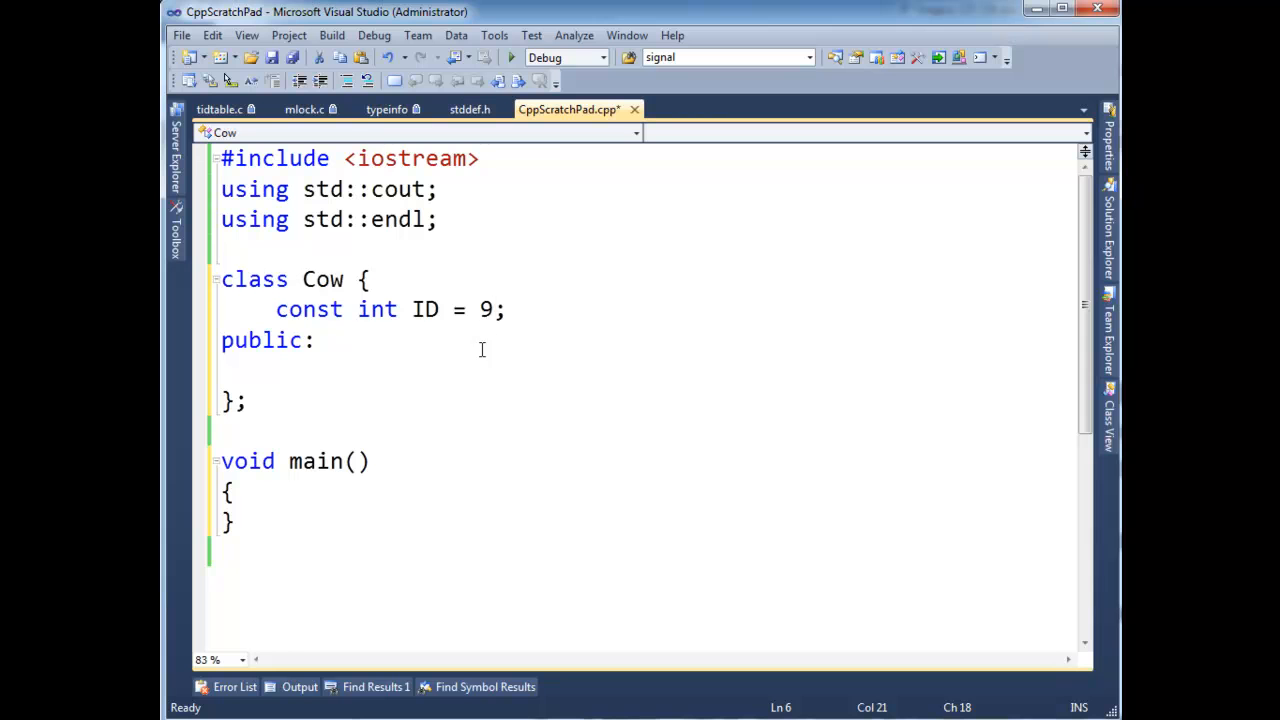
key("ctrl+s")
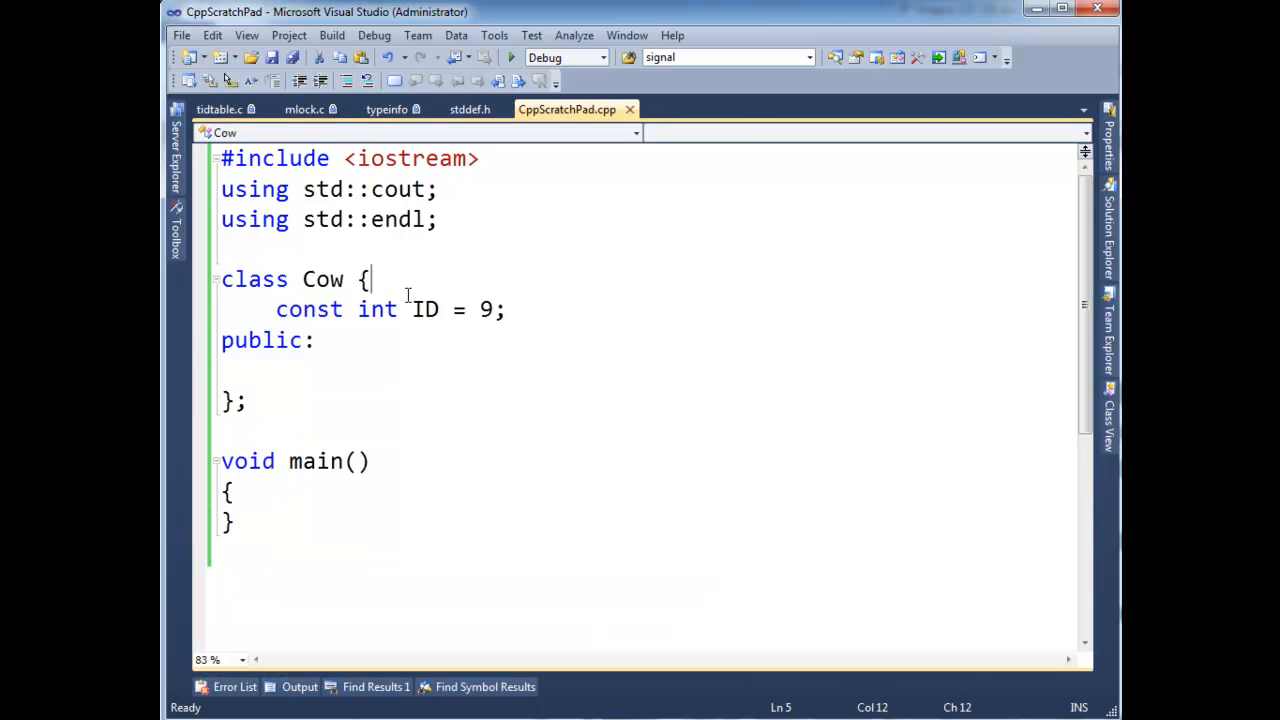
mouse_move(322, 280)
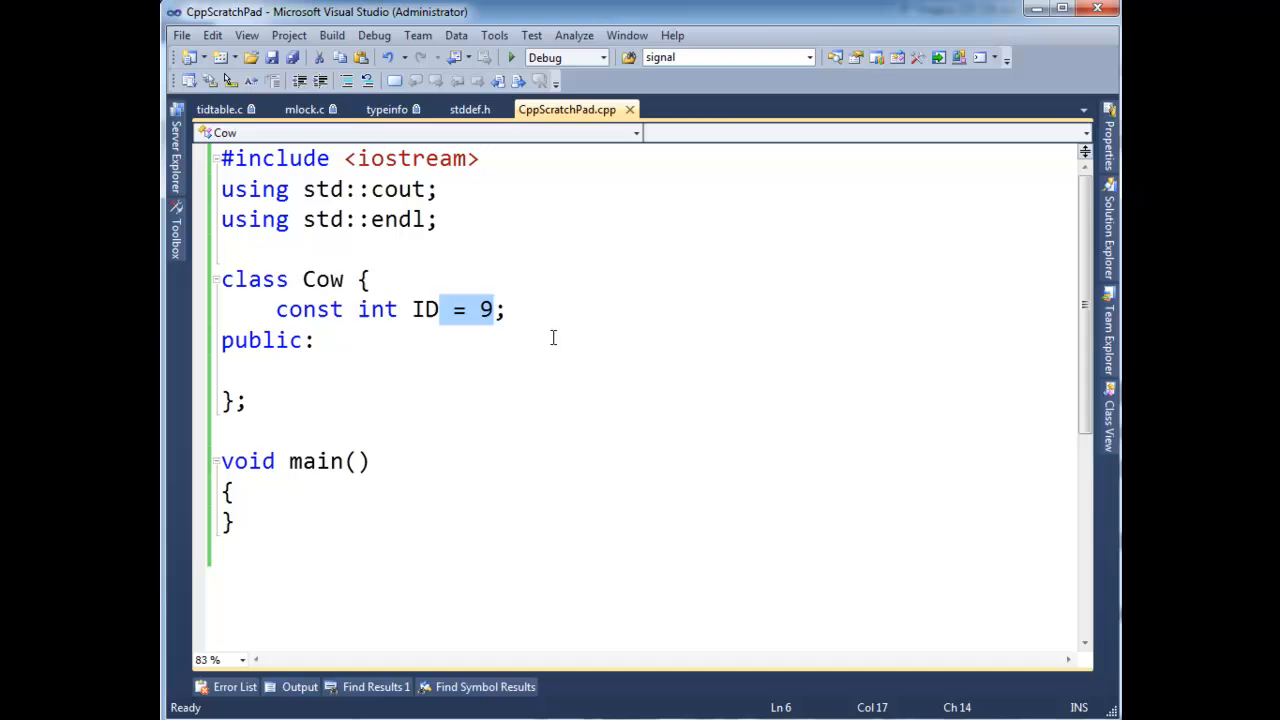
key("Delete")
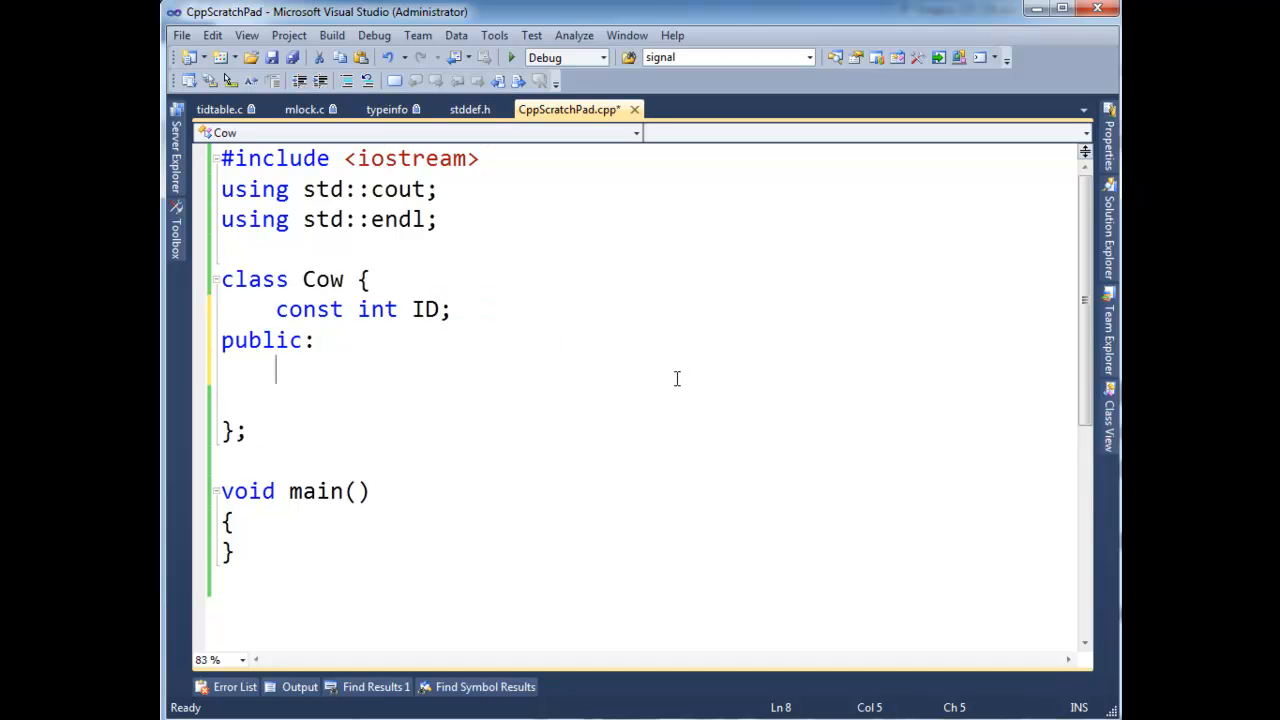
- Add a public Cow() constructor assigning ID = 5 in its body and begin an initializer-list colon after Cow()
type("cO")
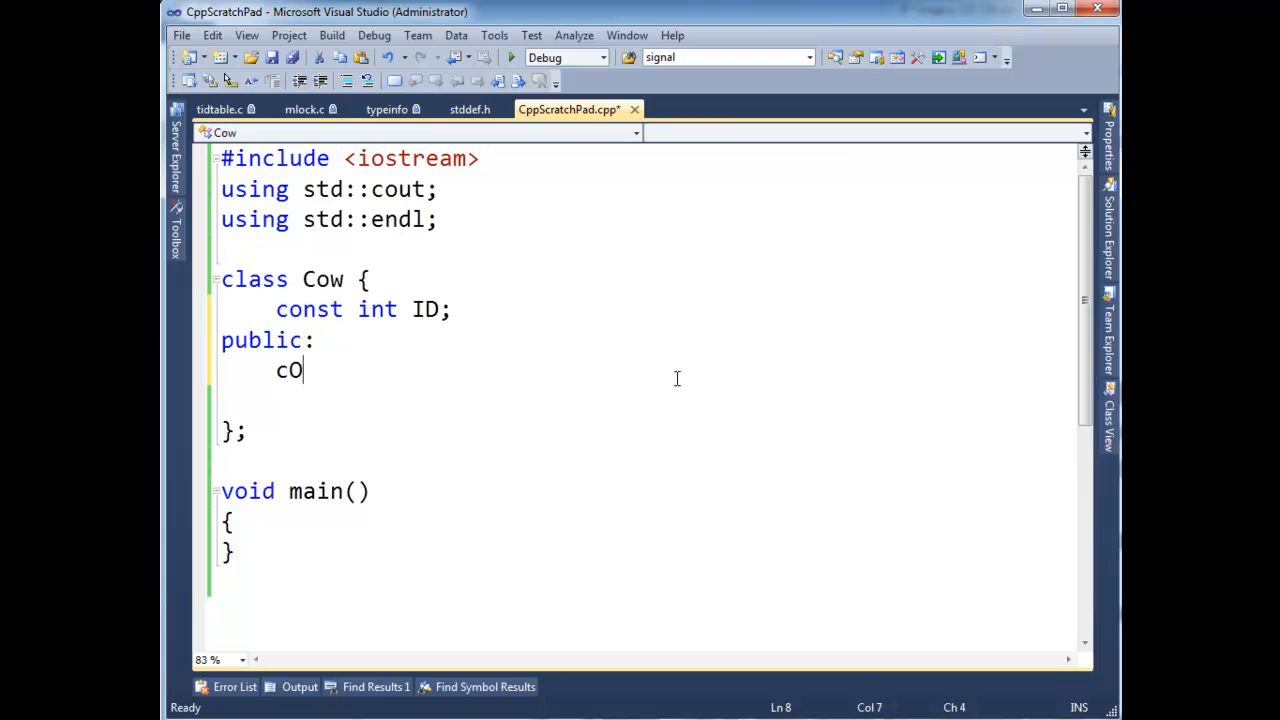
type("Cow()")
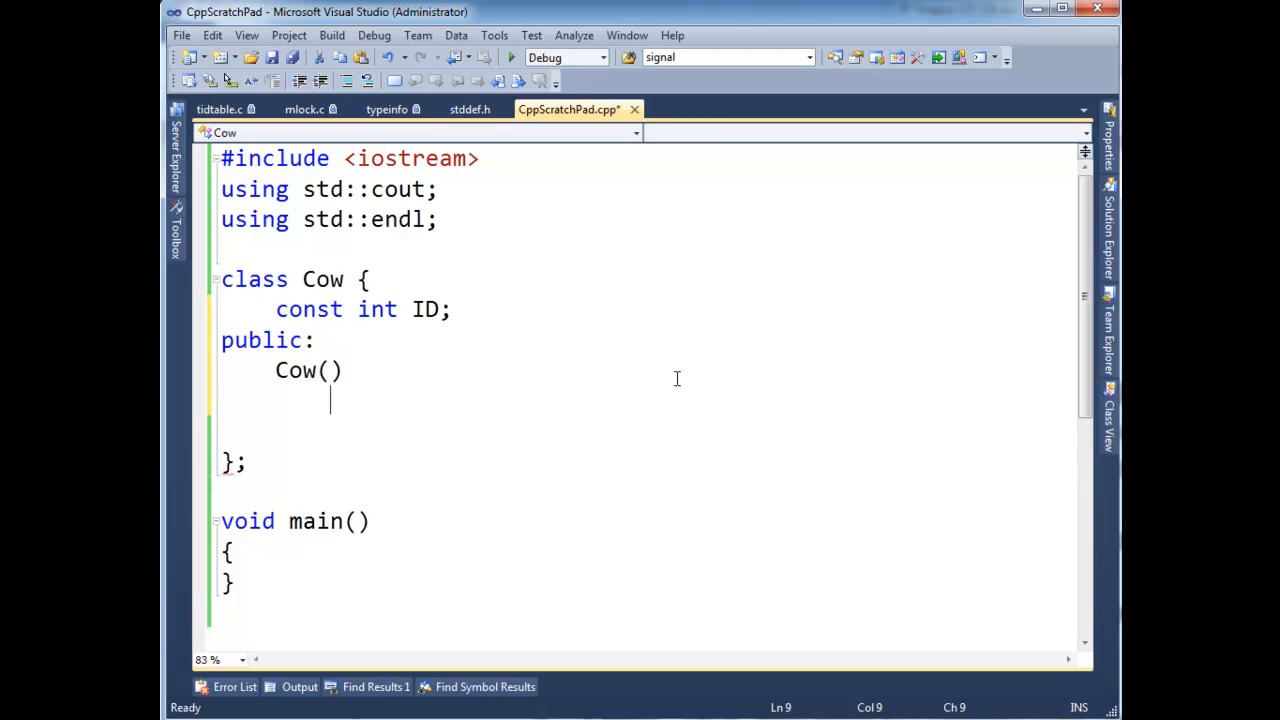
type("{")
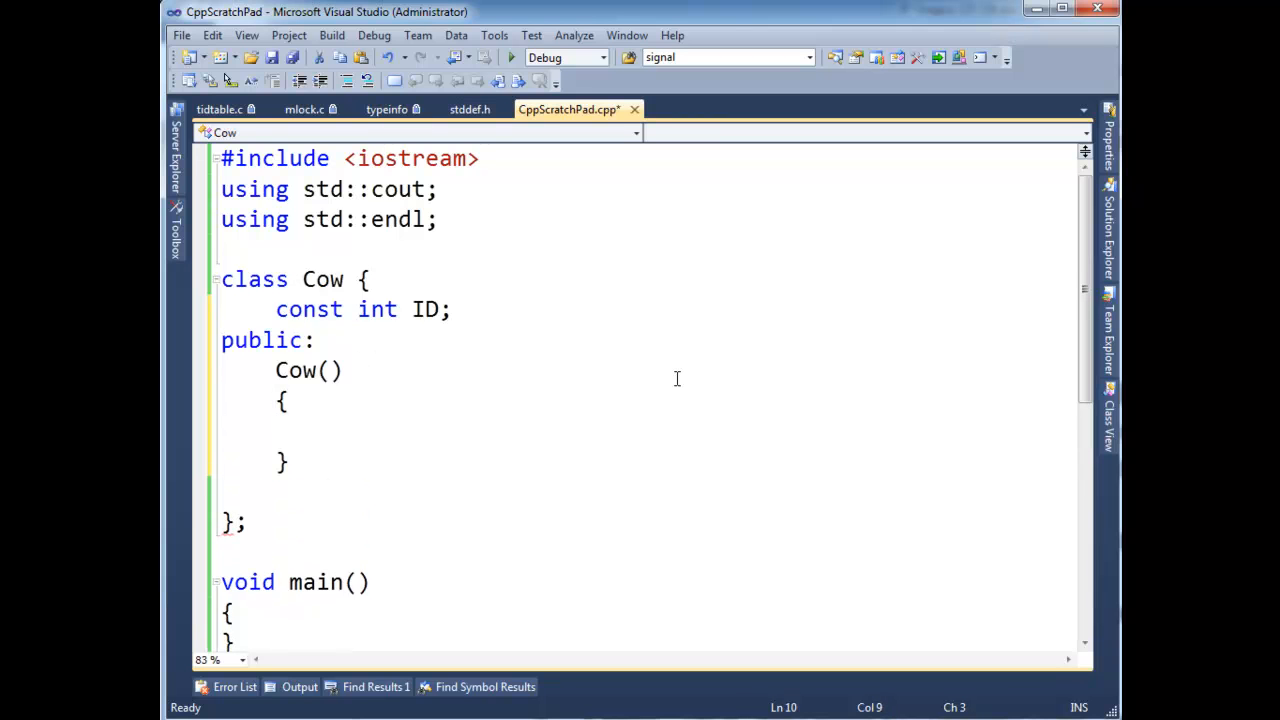
type("ID = 5;")
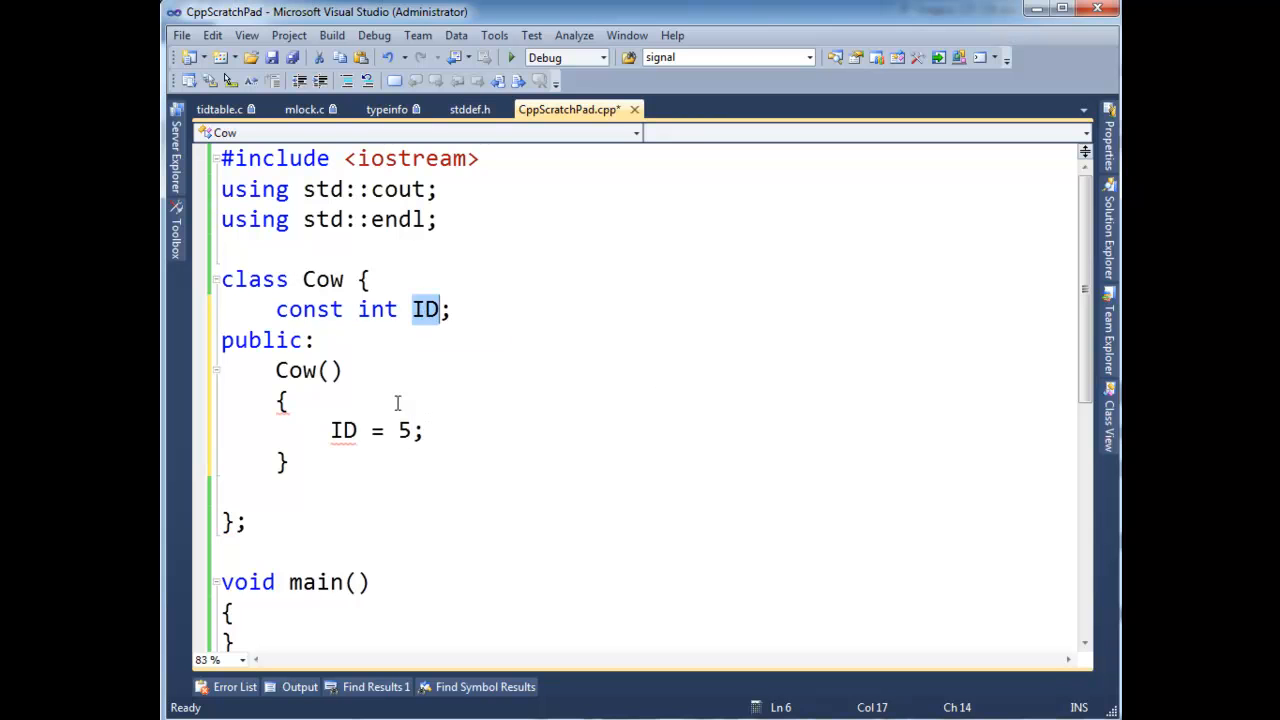
left_click(288, 400)
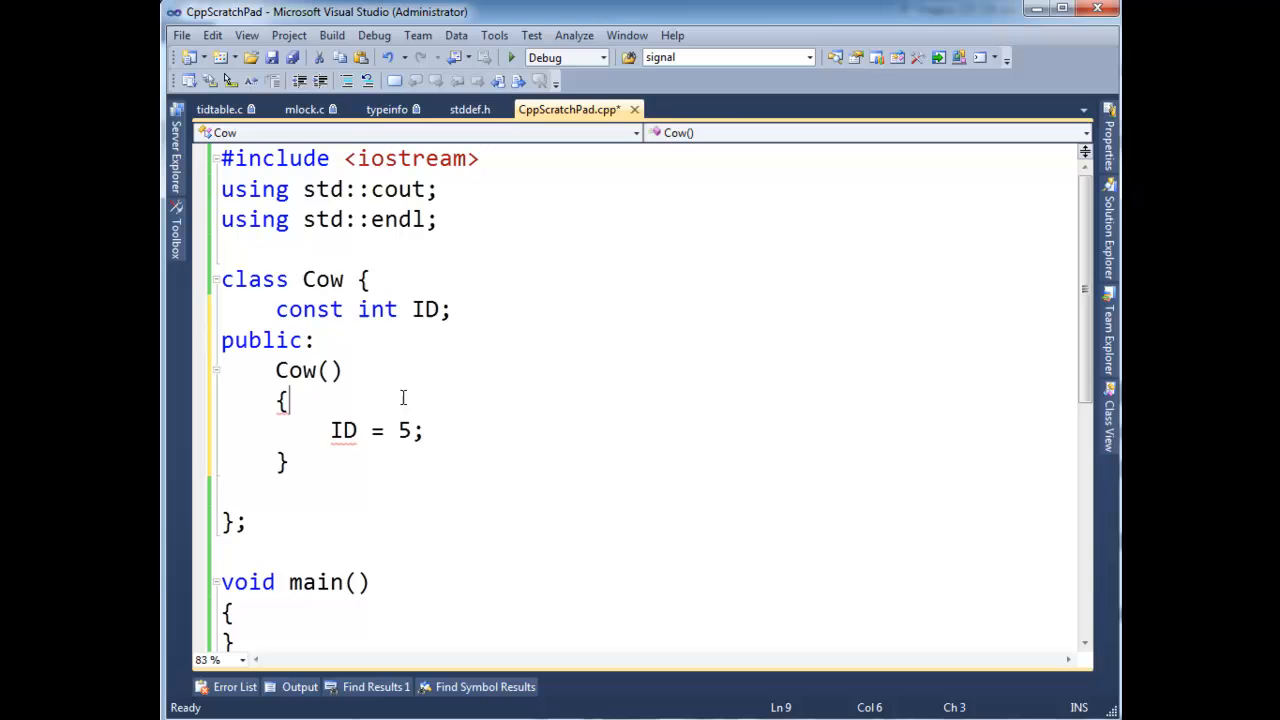
double_click(344, 432)
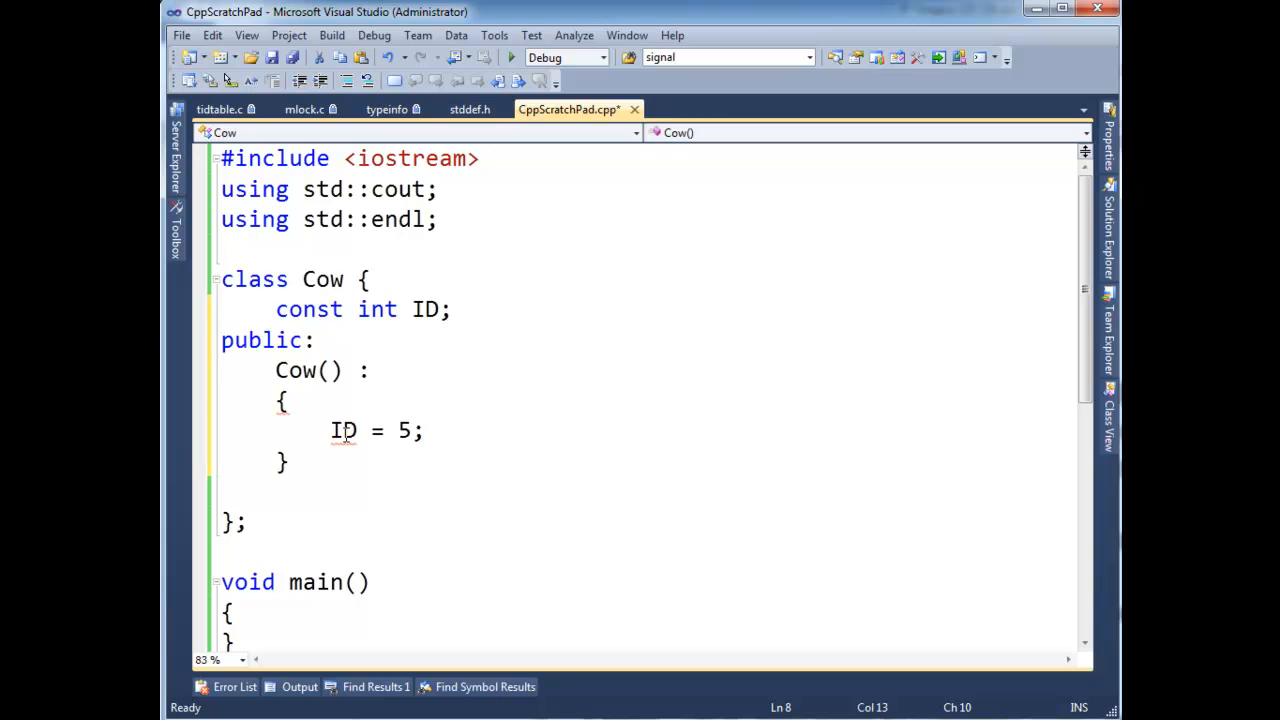
- Rewrite the constructor as Cow(int myId) : ID(myId) with an empty body, dropping the ID = 5 assignment
type("ID(")
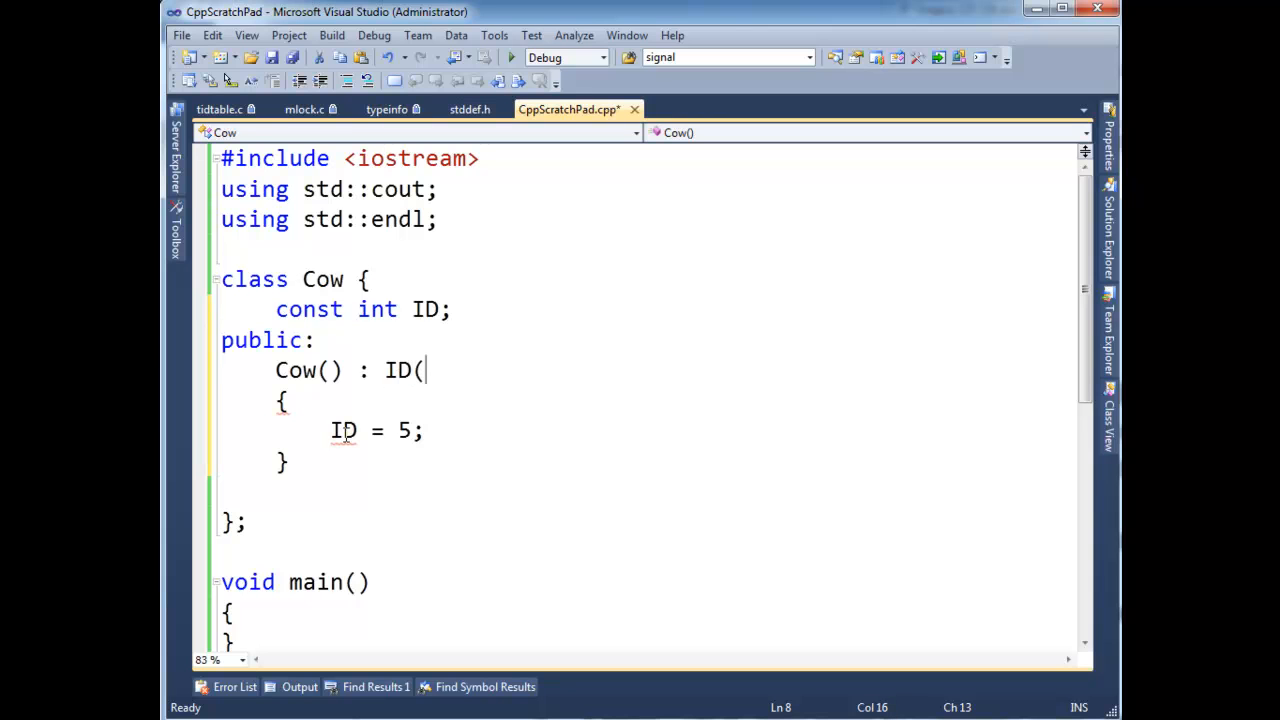
type("5)")
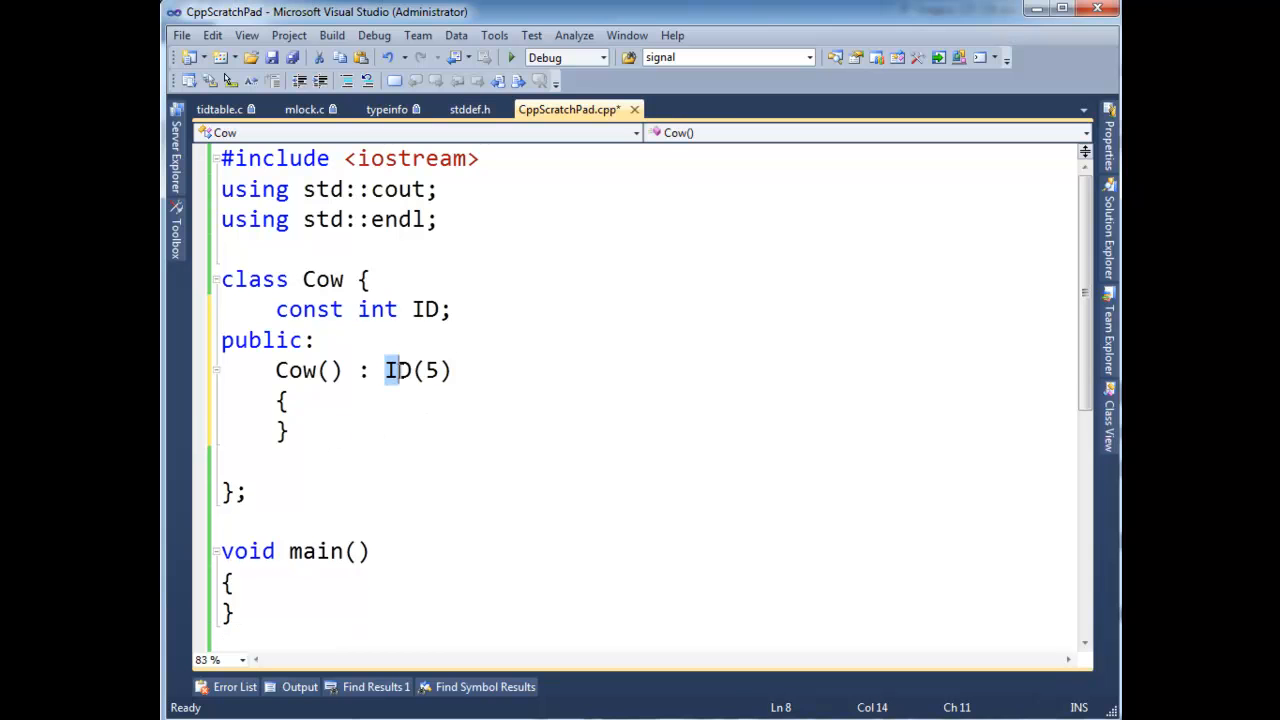
type("INT")
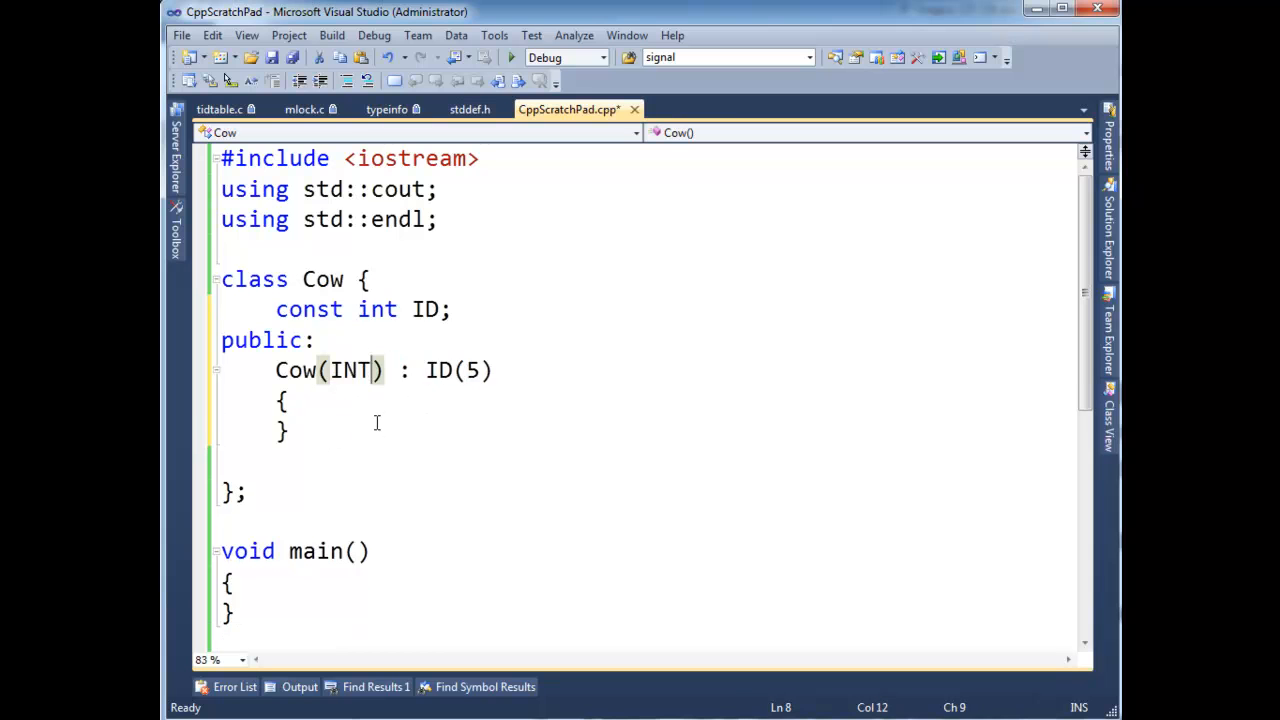
type("int")
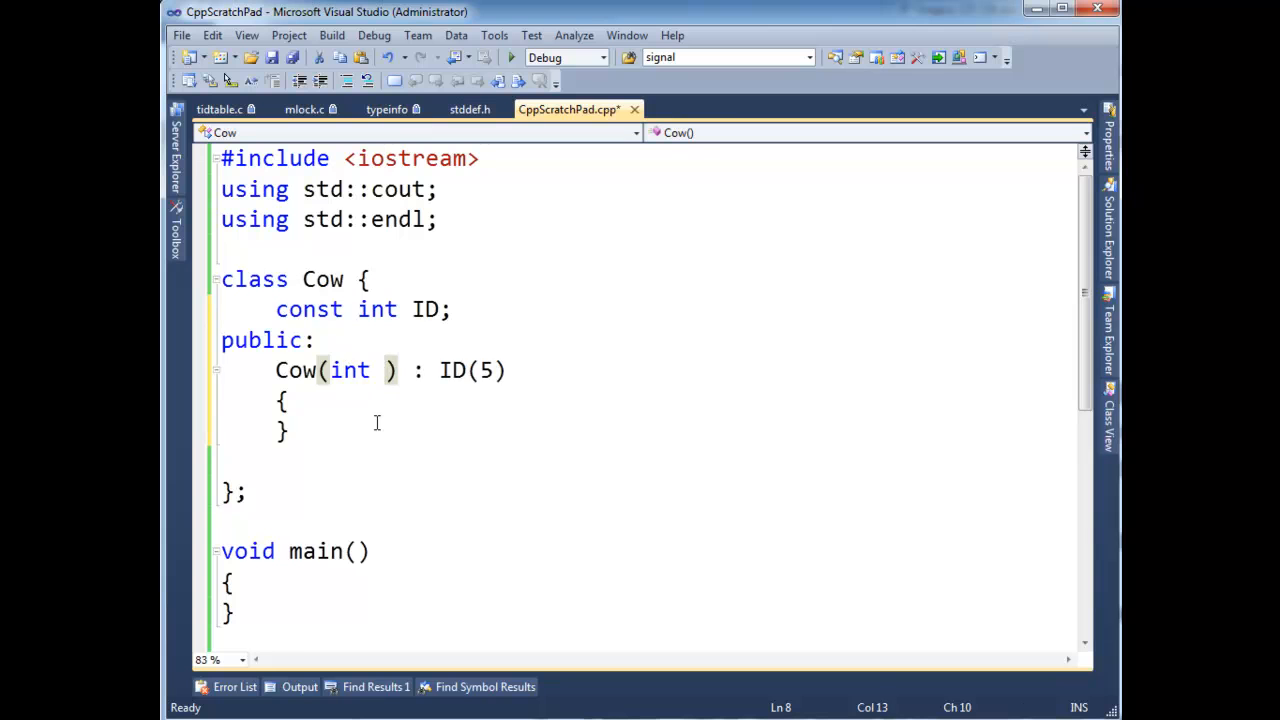
type("myId")
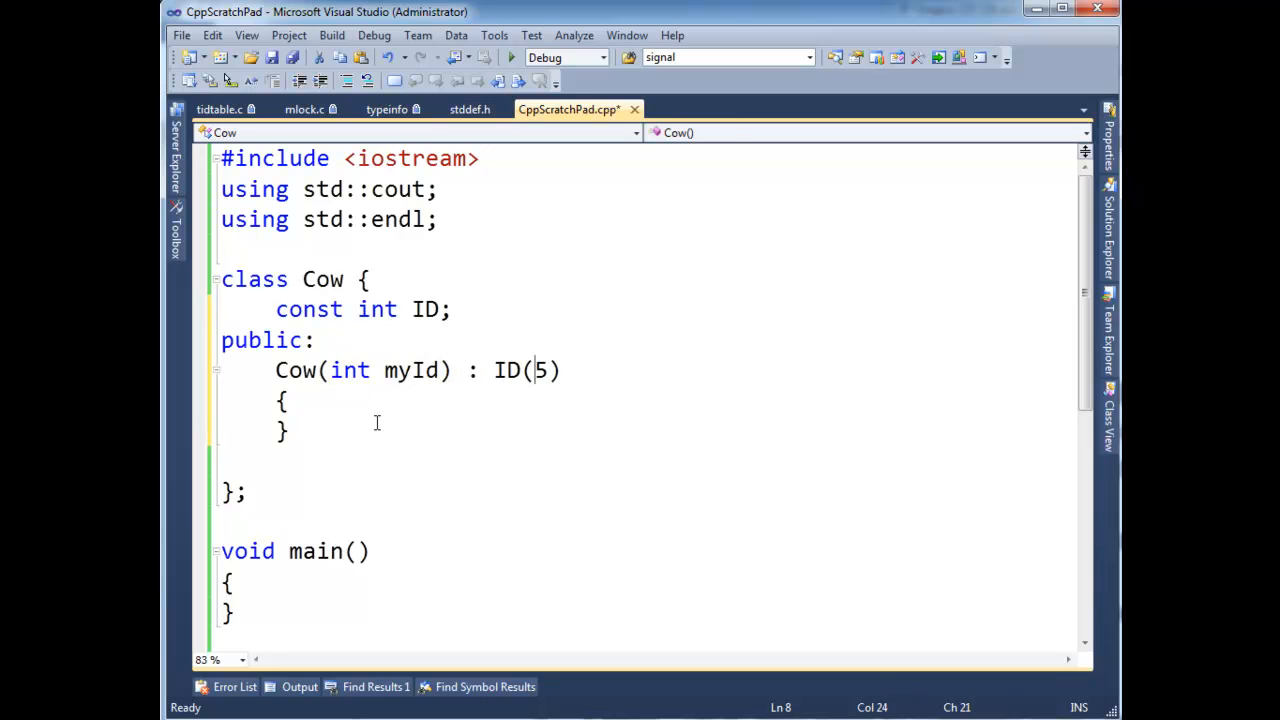
type("myId")
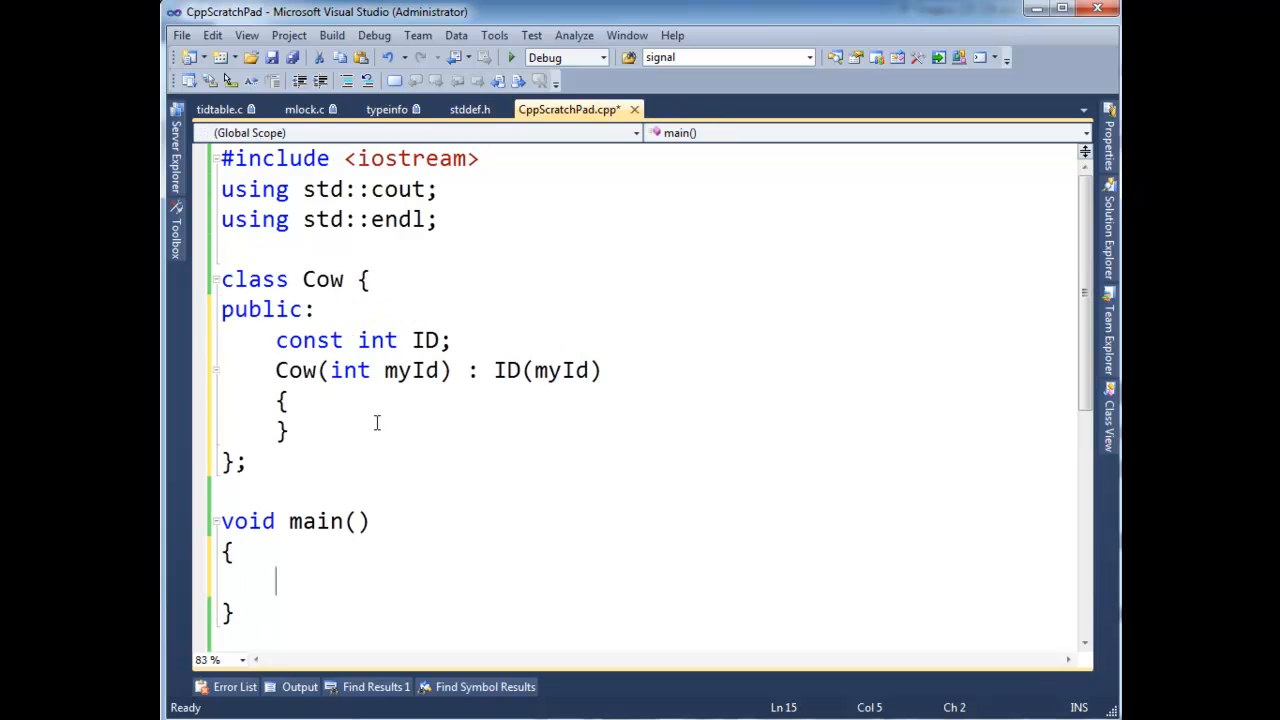
- In main create Cow c(5) and Cow c2(13) and print c.ID followed by endl
type("Cow c")
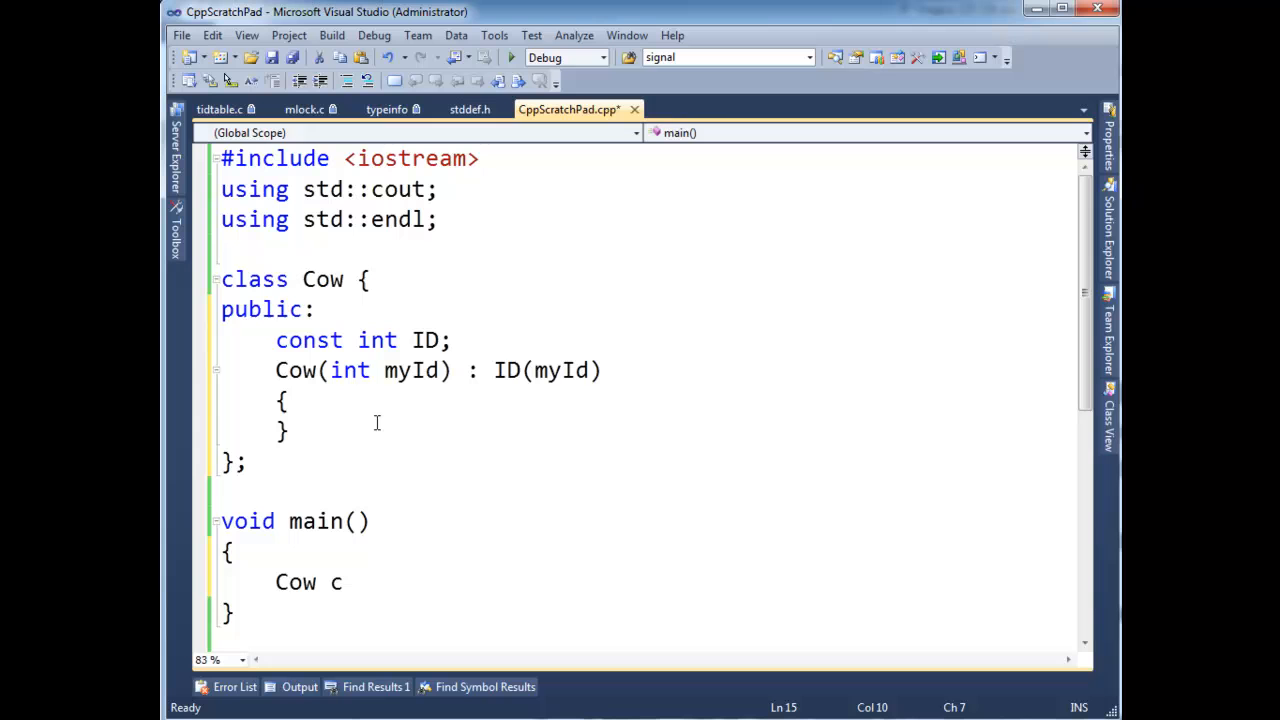
type("(5);")
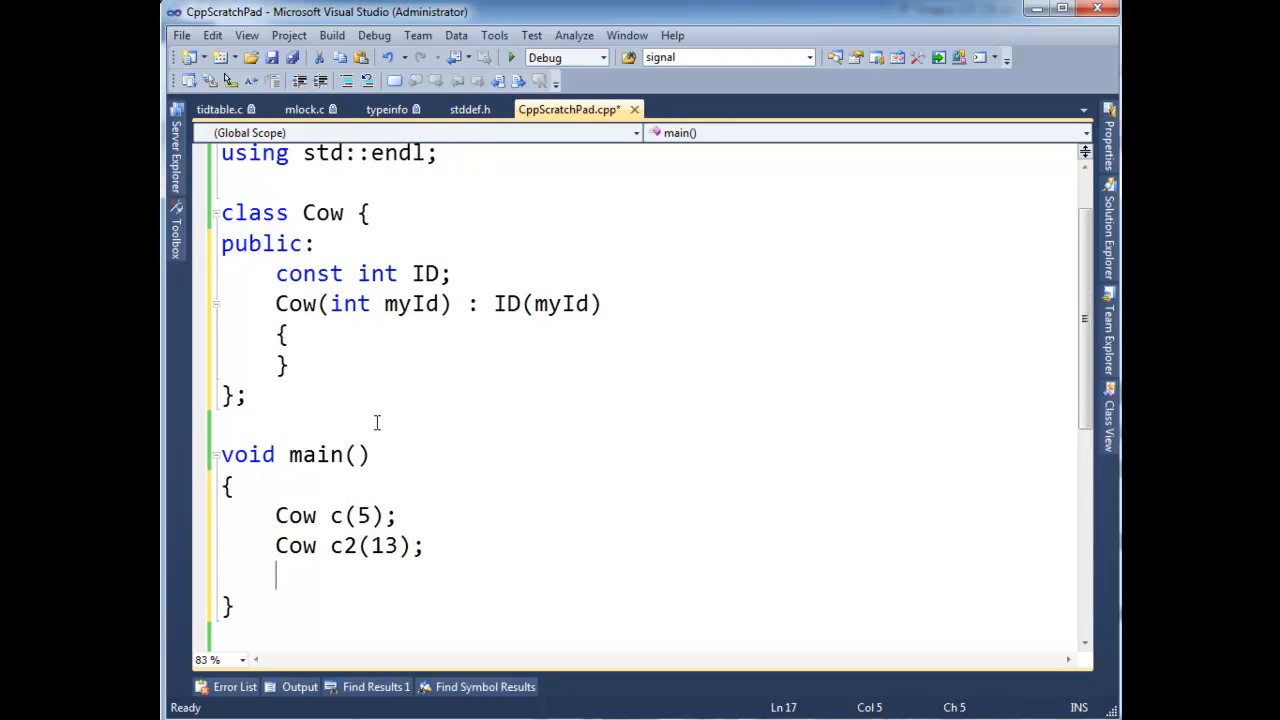
type("cout << c")
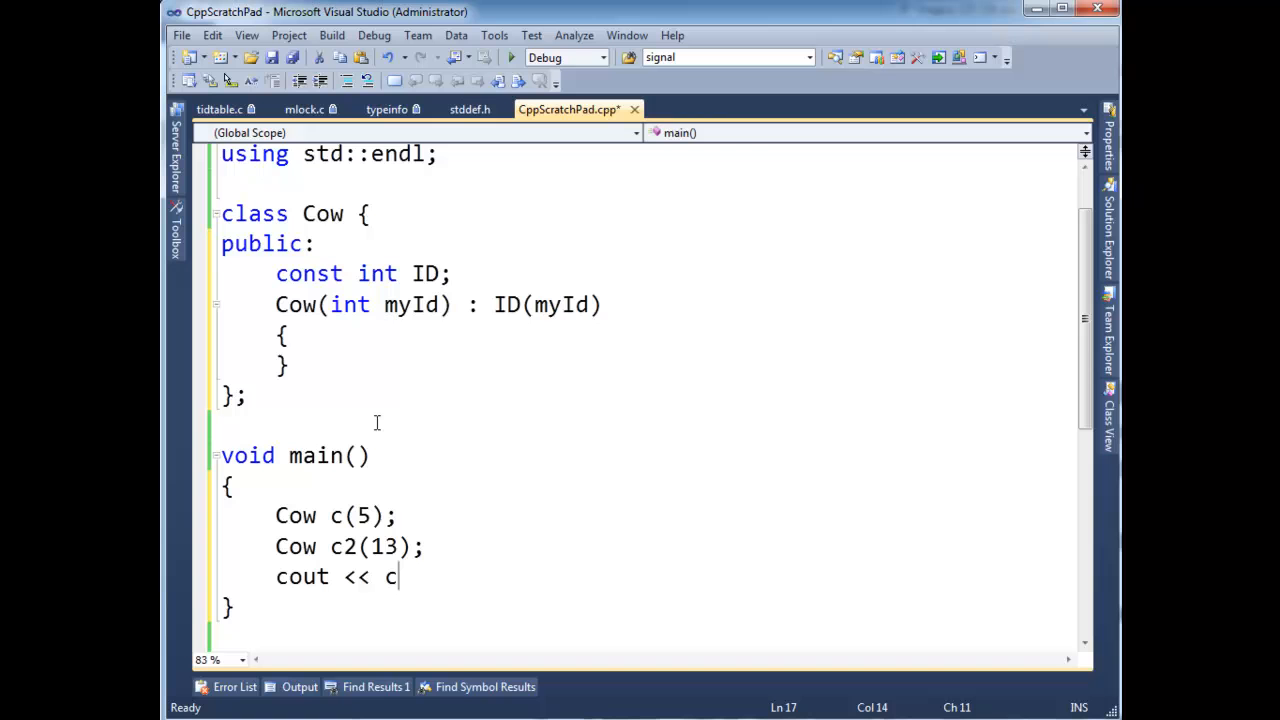
type(".ID << endl;")
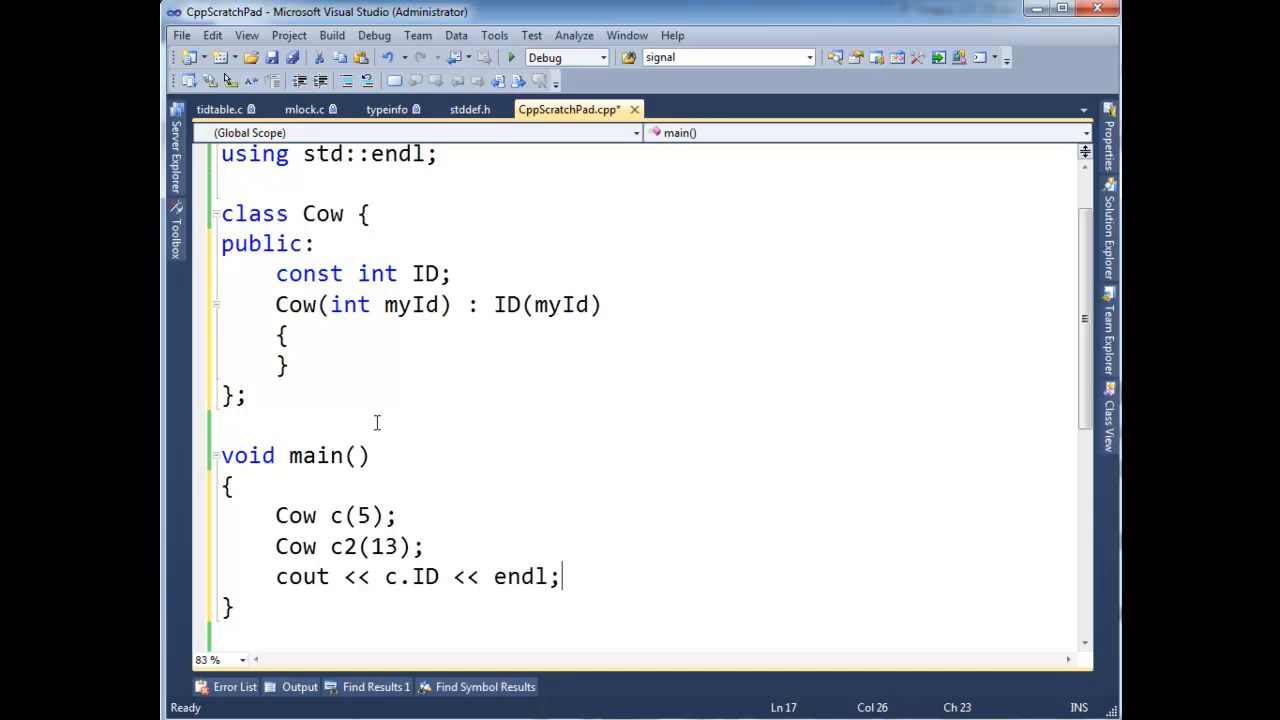
- Print c2.ID followed by endl on its own line
type("cout << c")
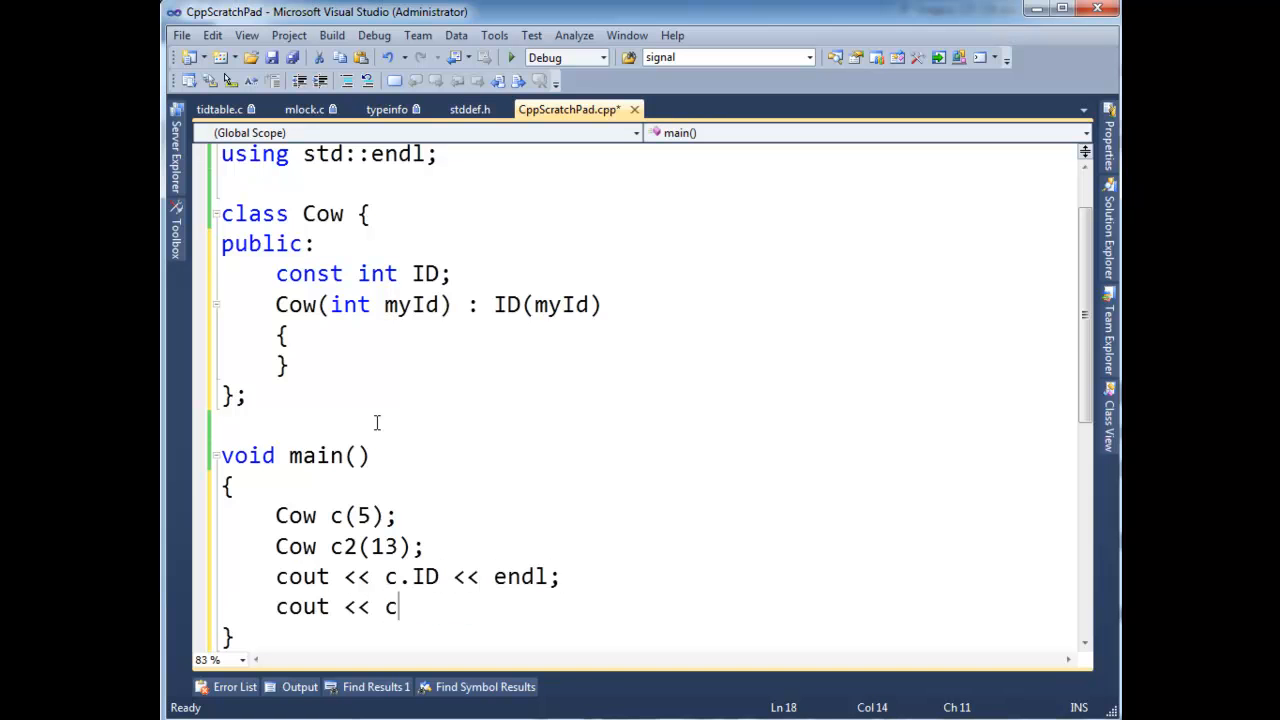
type("2.ID")
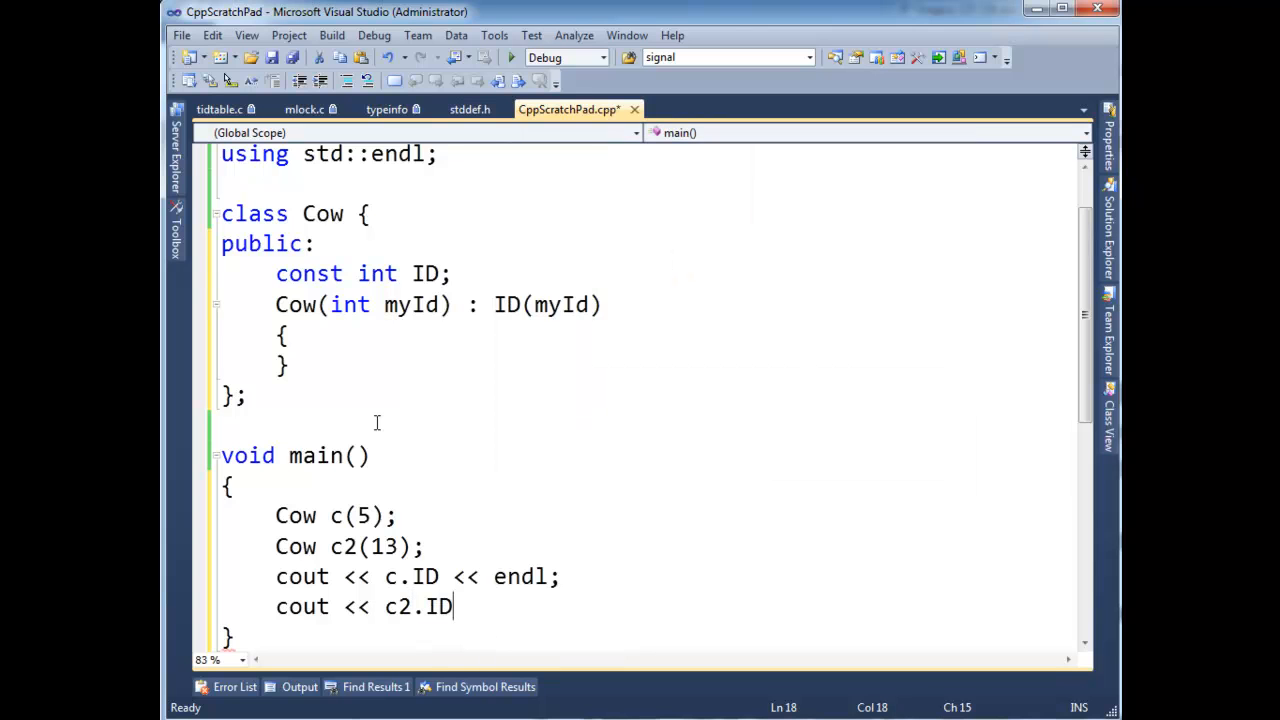
type("<< endl;")
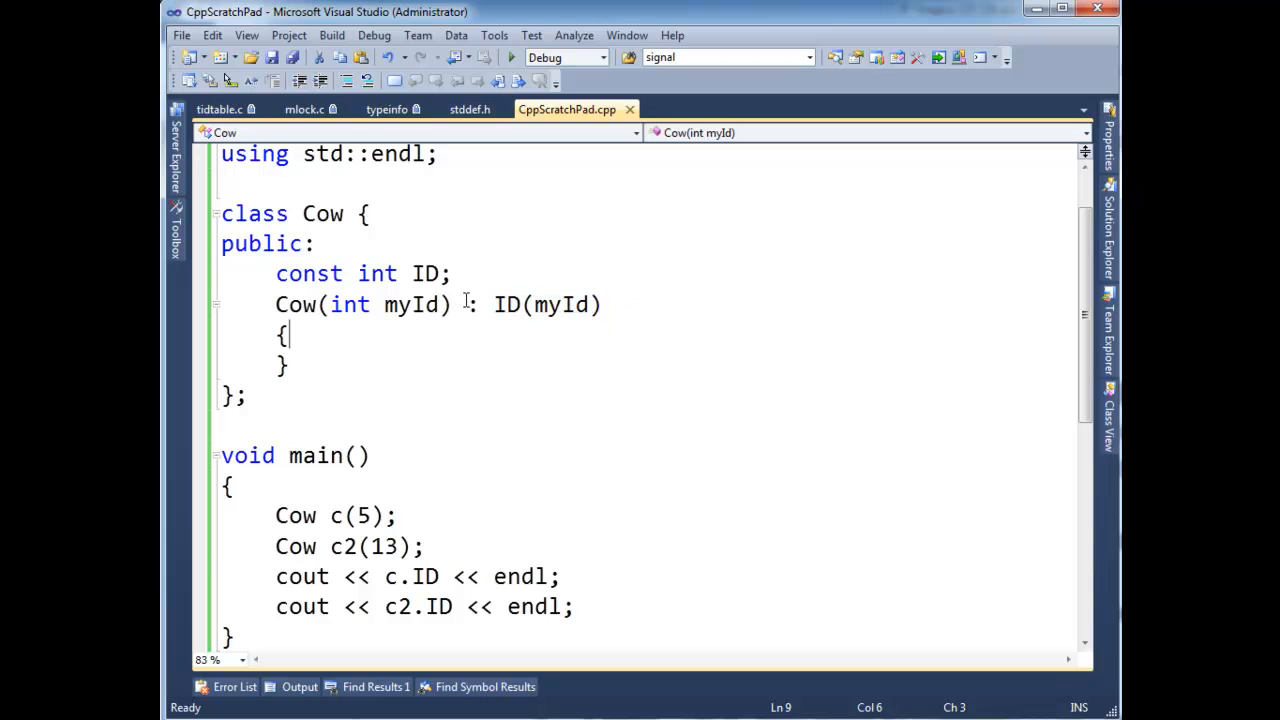
- Change the ID member declaration to static const int ID; and move to the ID(myId) initializer
left_click_drag(466, 304, 604, 304)
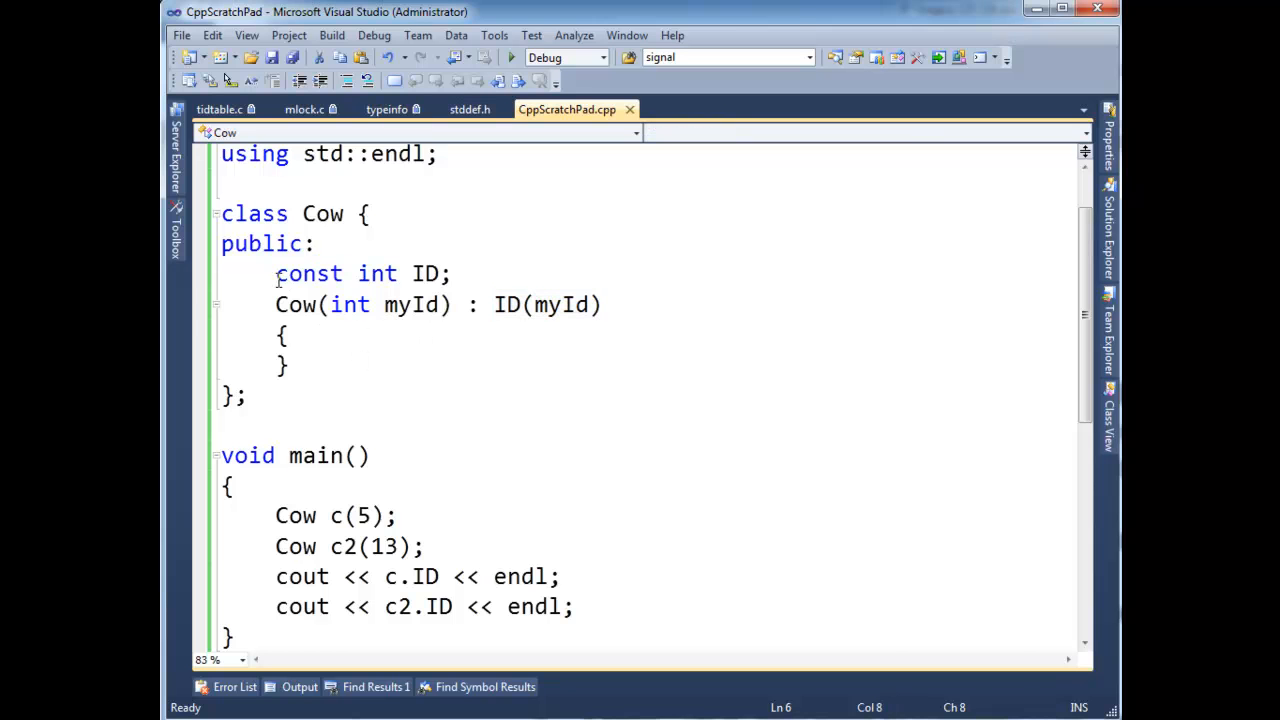
type("static")
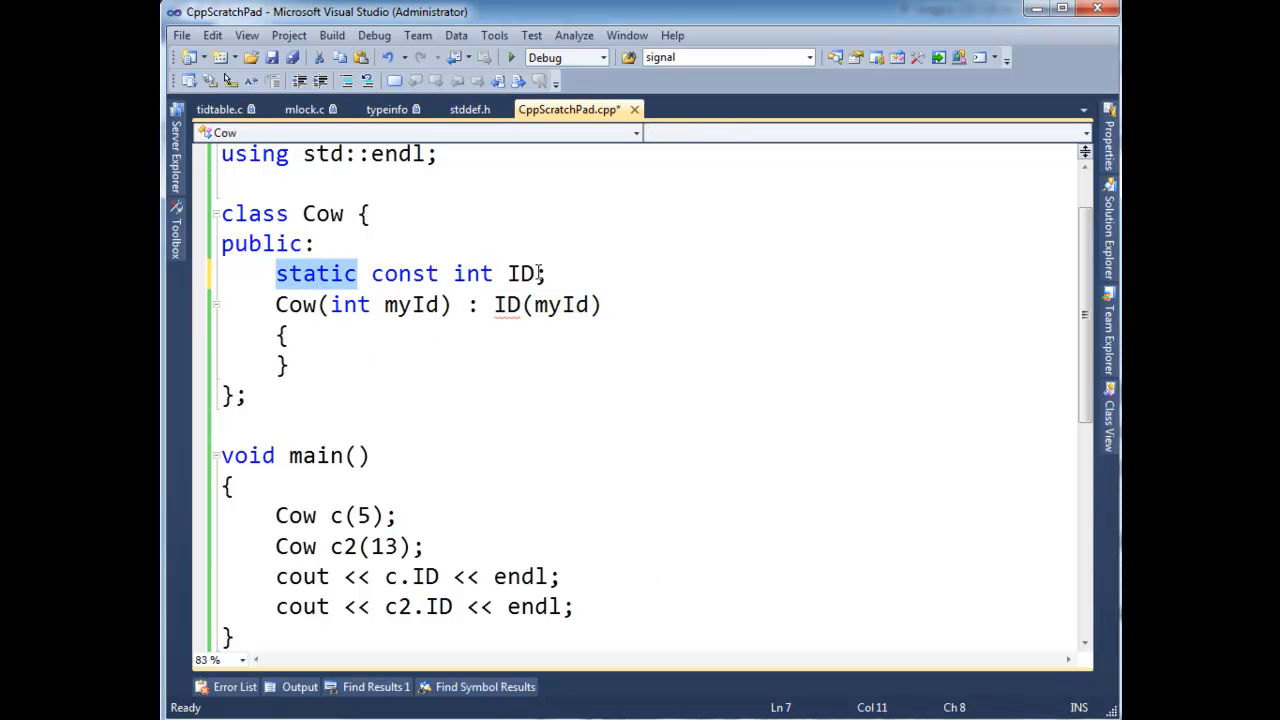
left_click(318, 272)
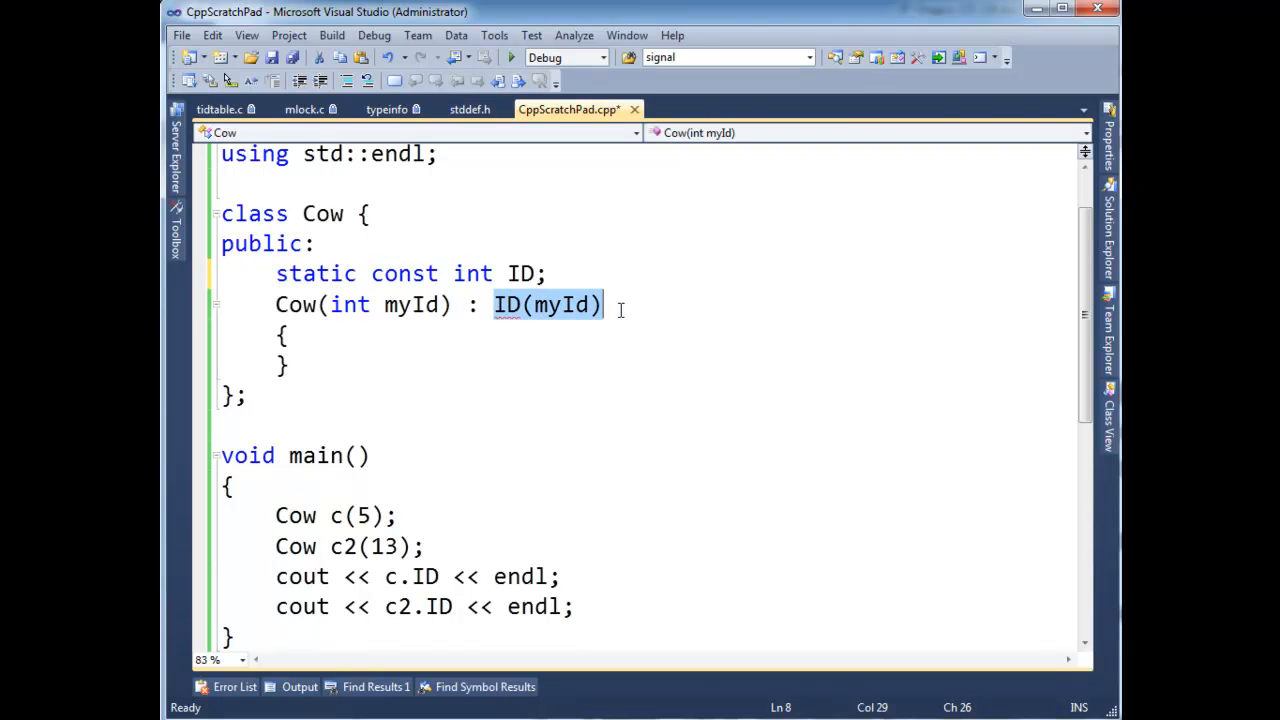
- Delete the : ID(myId) initializer, leaving Cow(int myId) empty, and highlight static, Cow and ID
key("Delete")
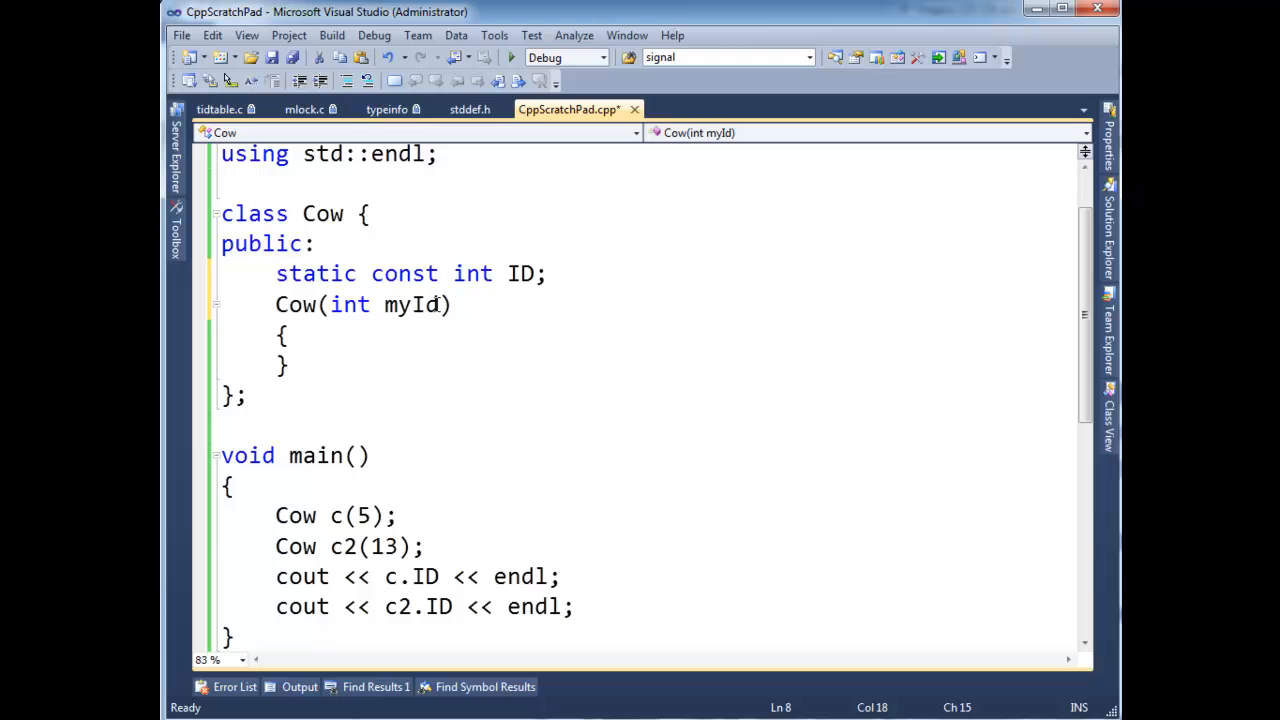
left_click(324, 272)
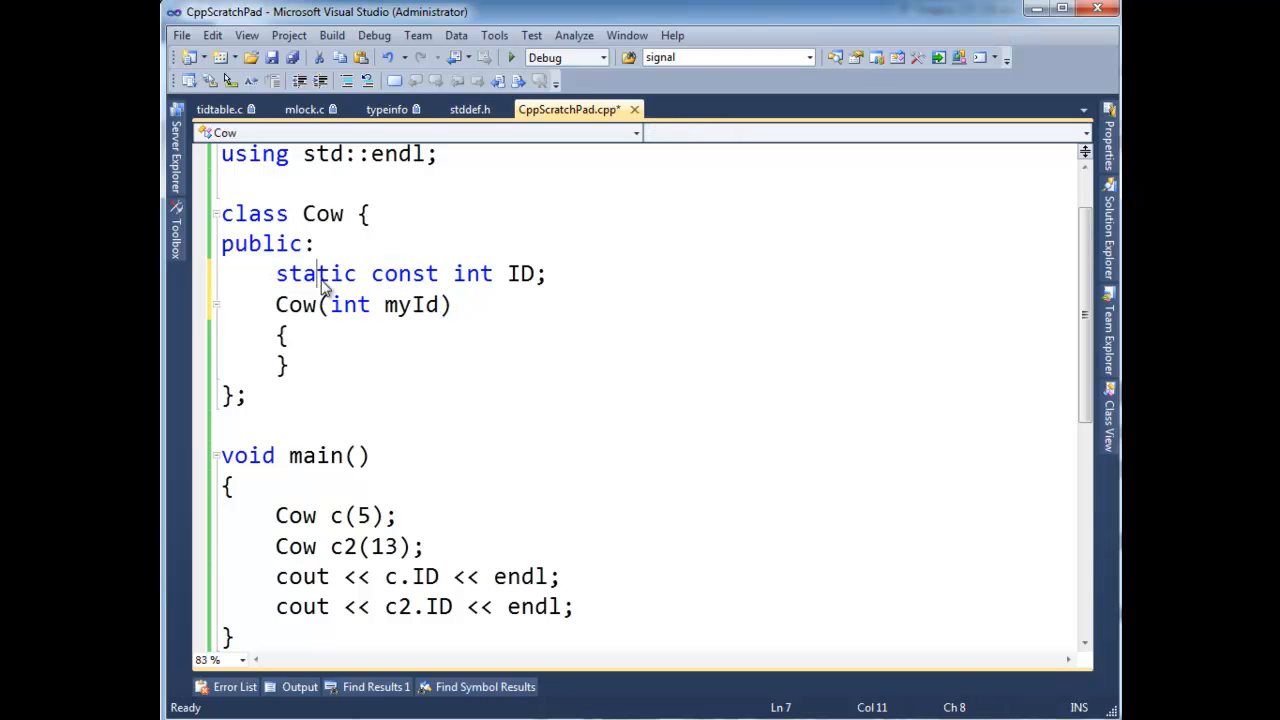
double_click(316, 272)
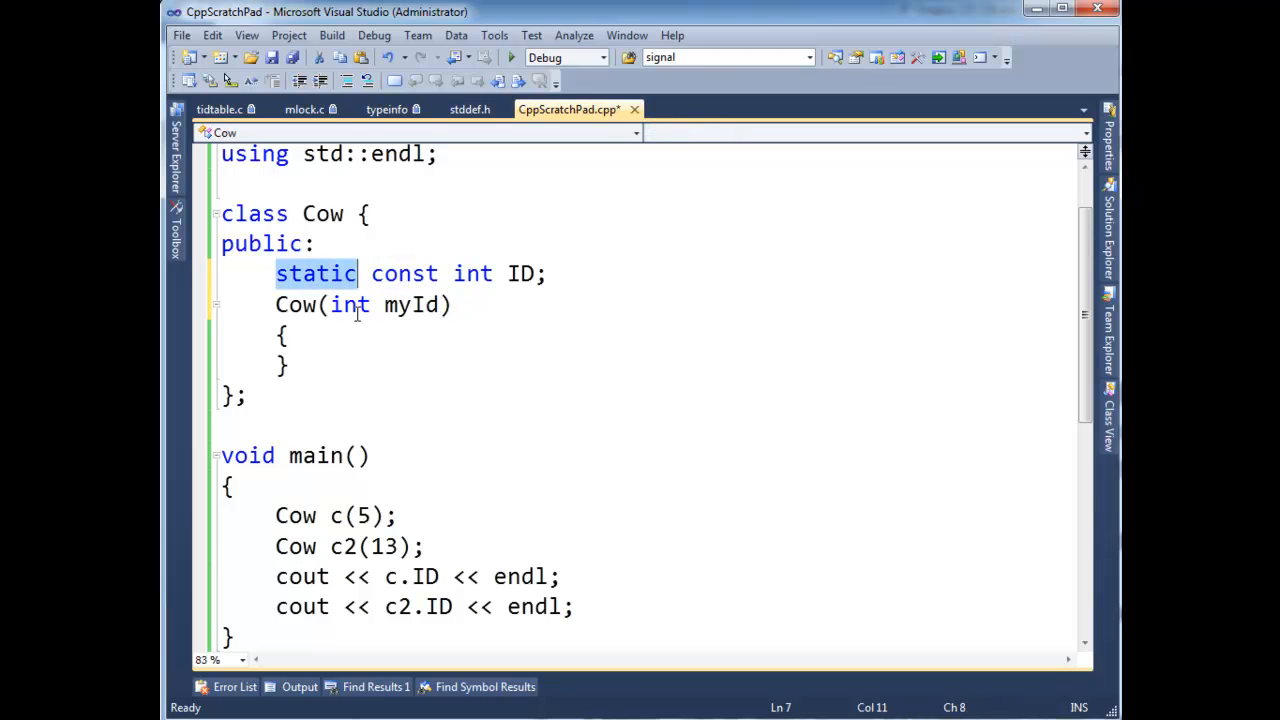
mouse_move(722, 704)
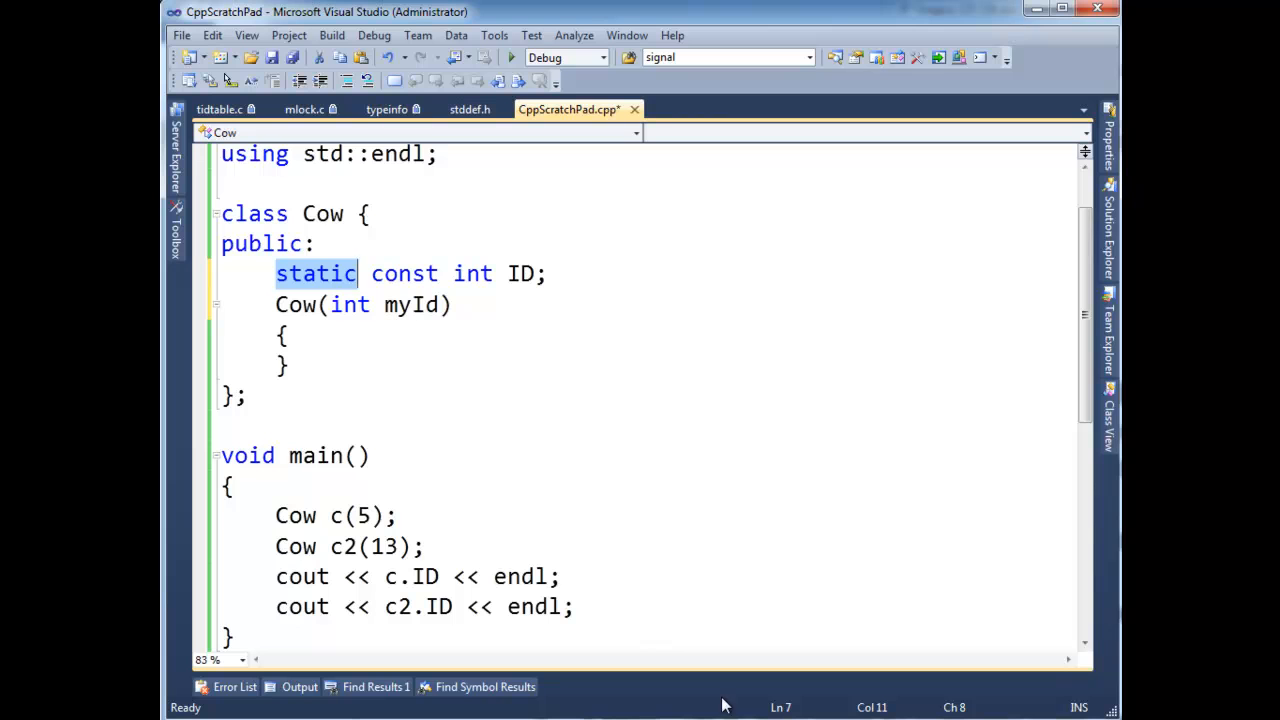
double_click(520, 272)
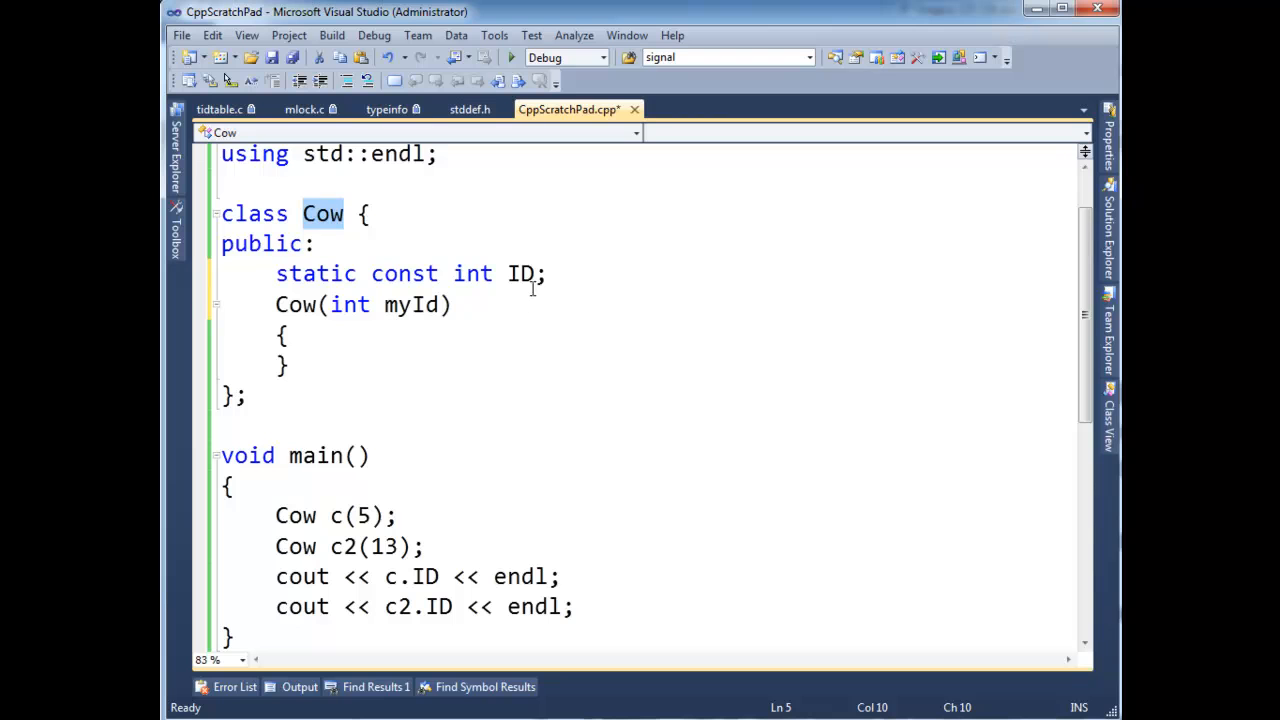
double_click(520, 272)
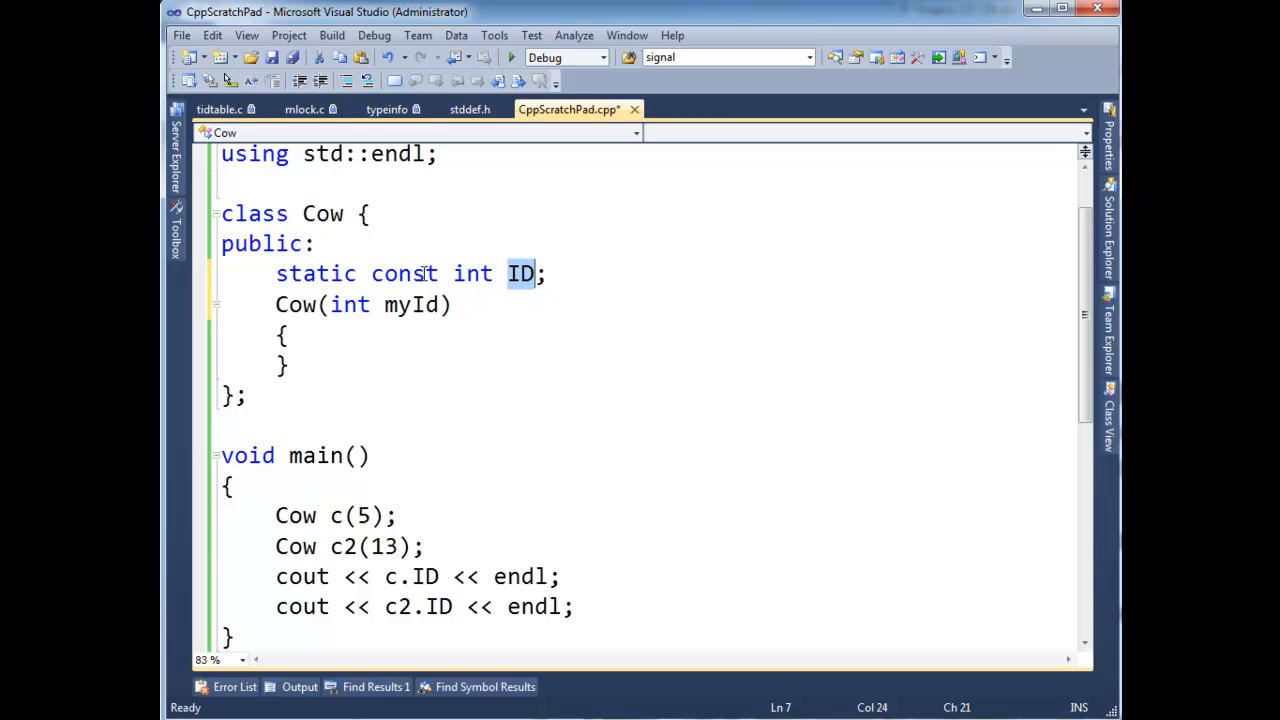
double_click(322, 212)
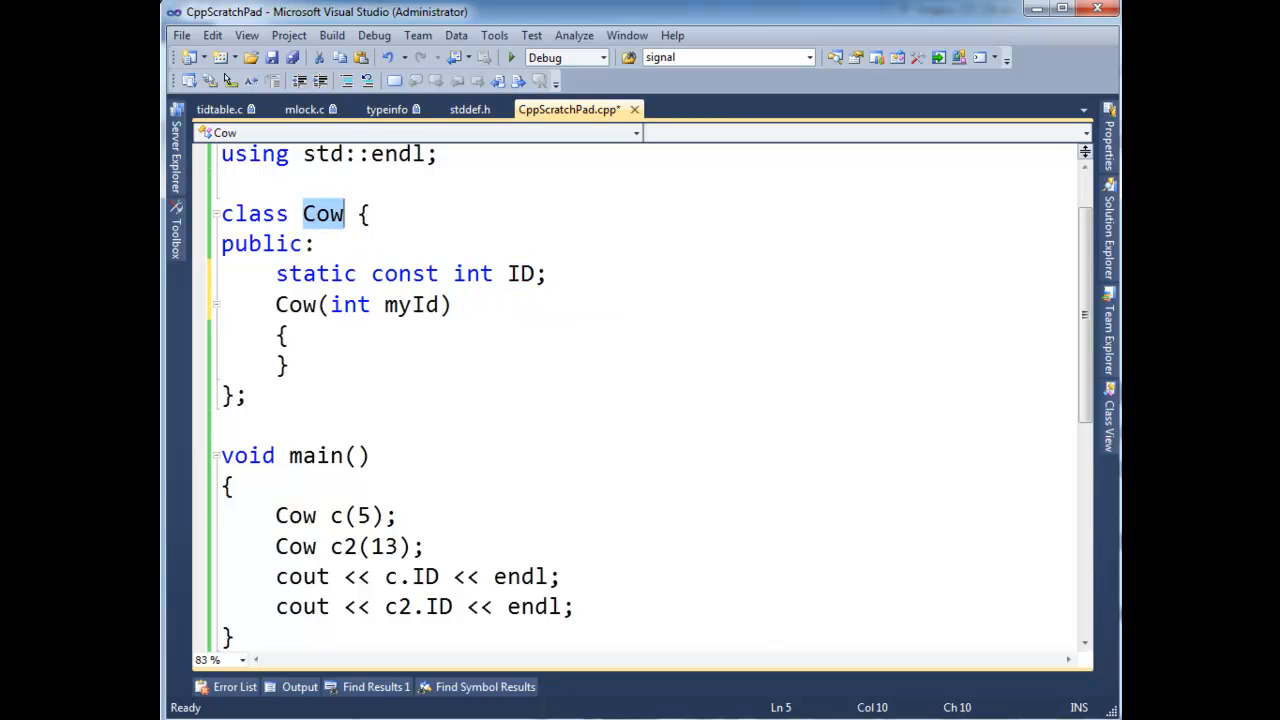